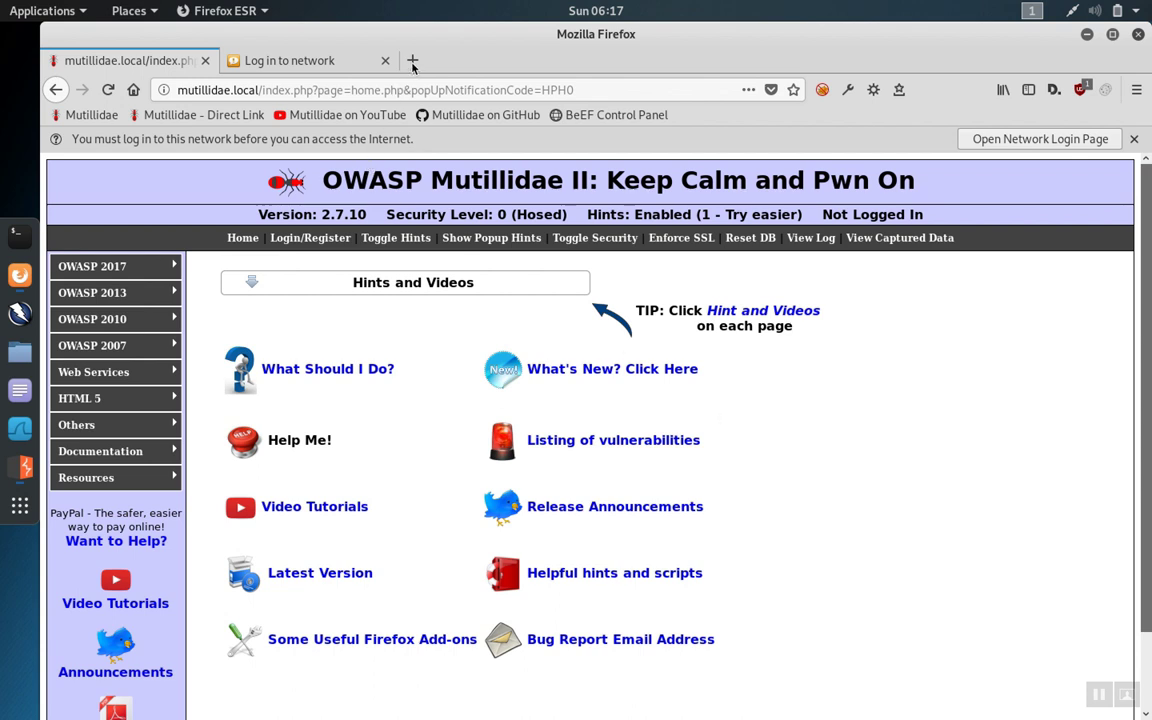
Step: Open a third tab and load youtube.com, reaching the HSTS 'Log in to network' warning
left_click(412, 60)
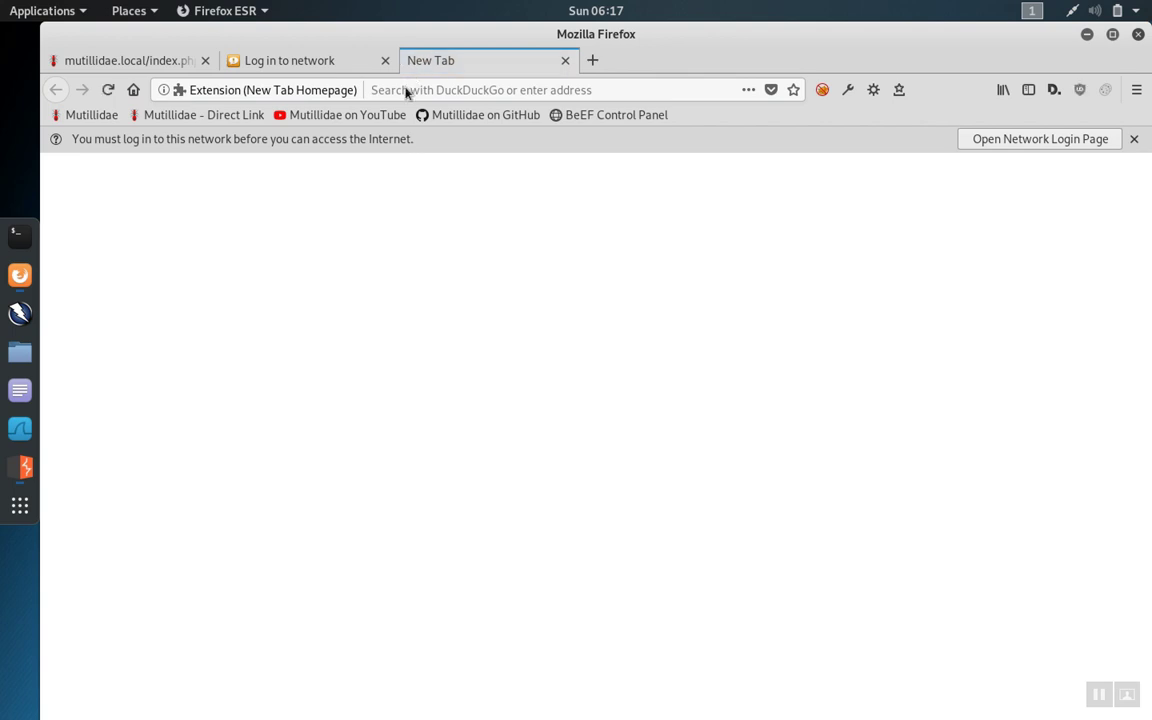
left_click(480, 90)
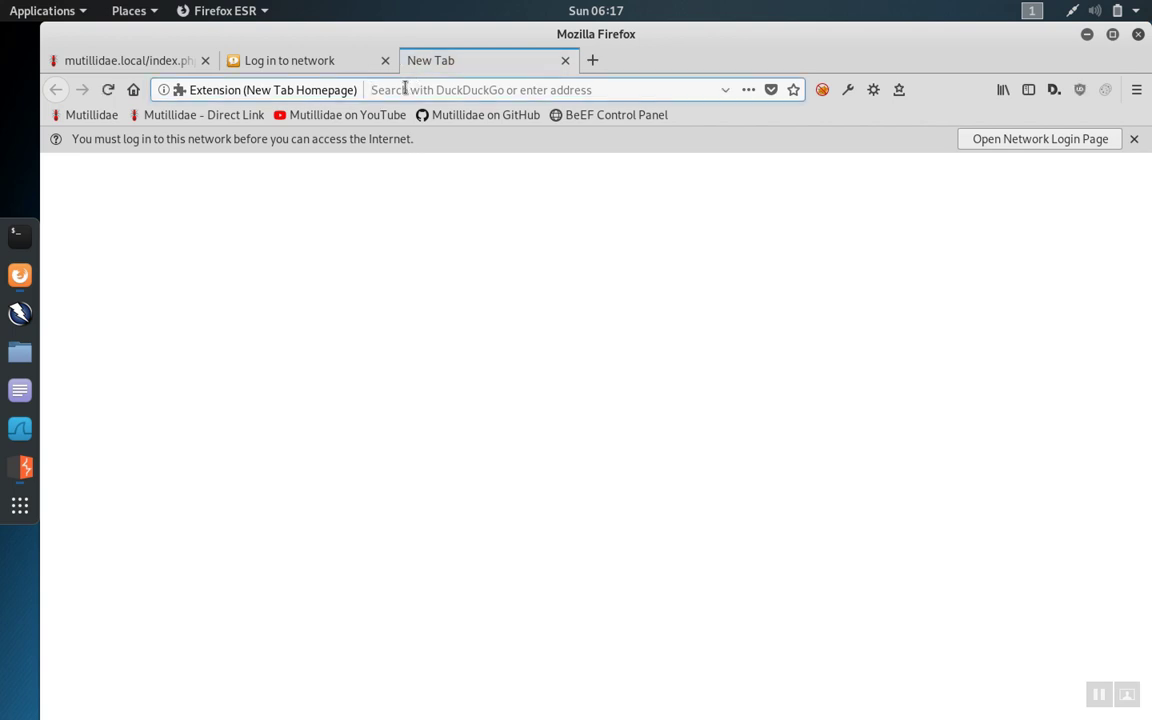
type("youtube.com")
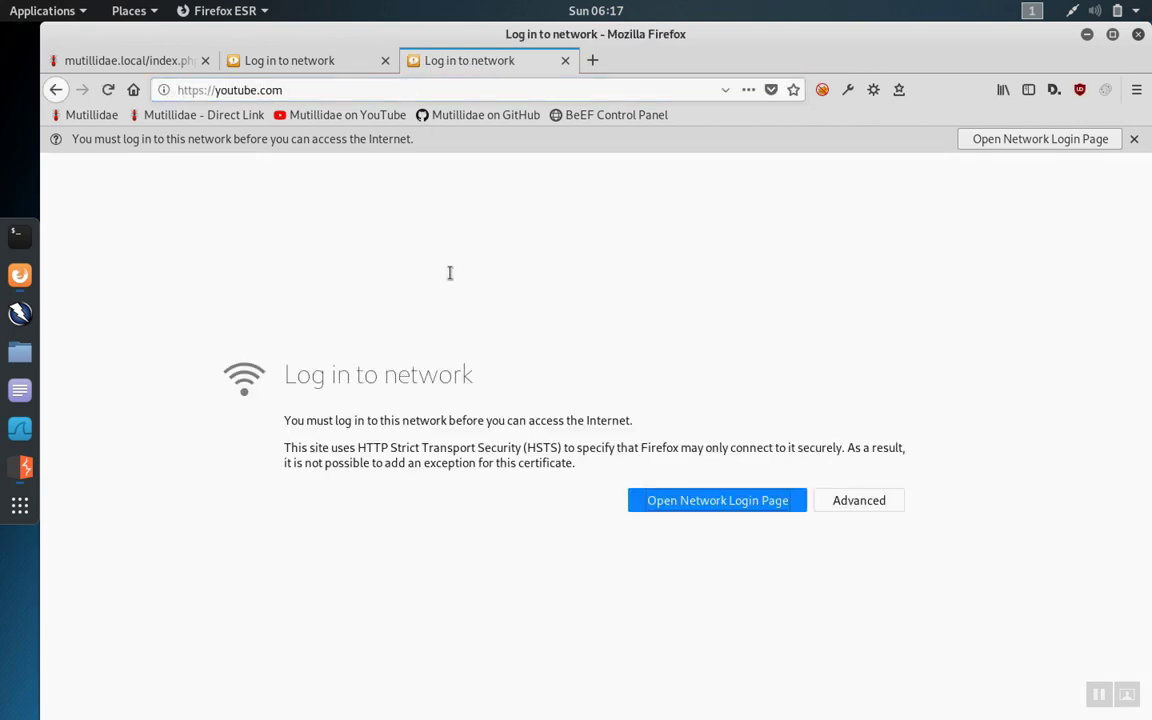
mouse_move(400, 449)
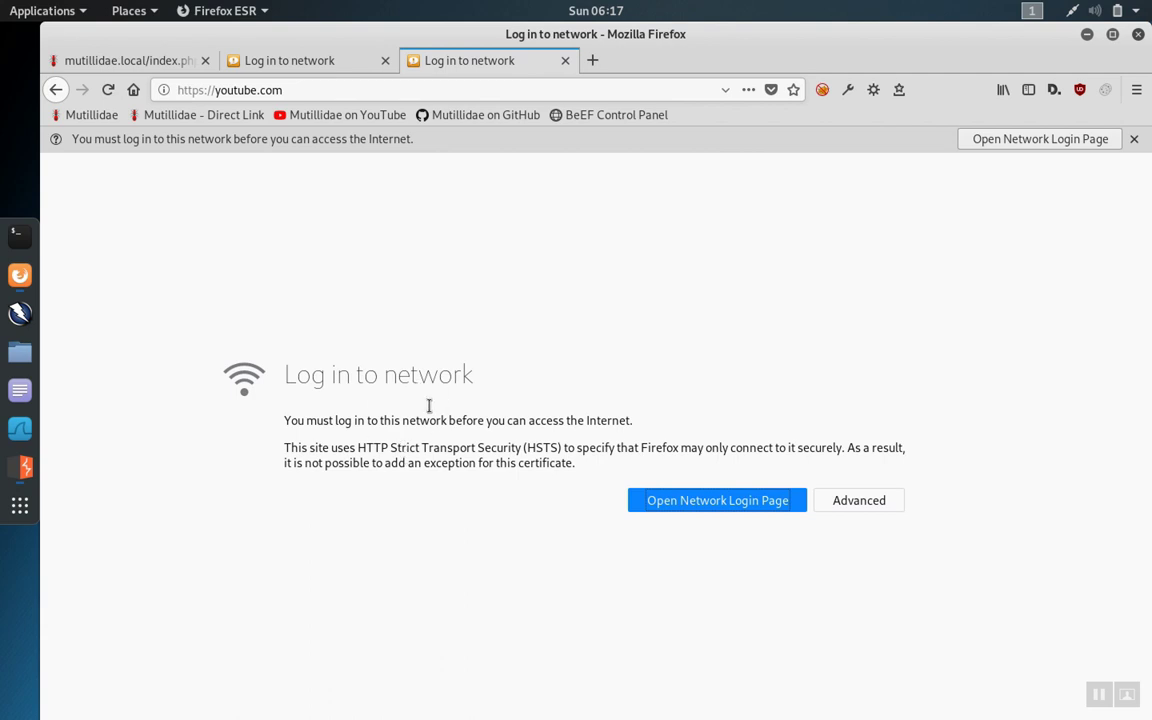
mouse_move(364, 451)
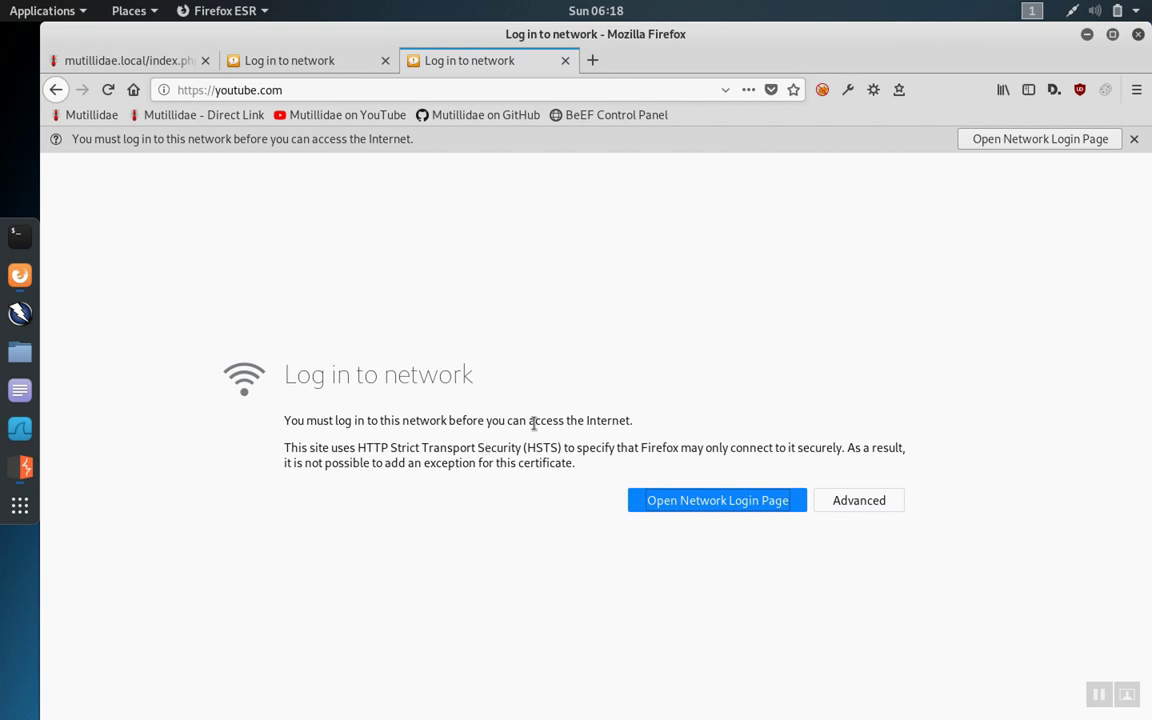
mouse_move(583, 316)
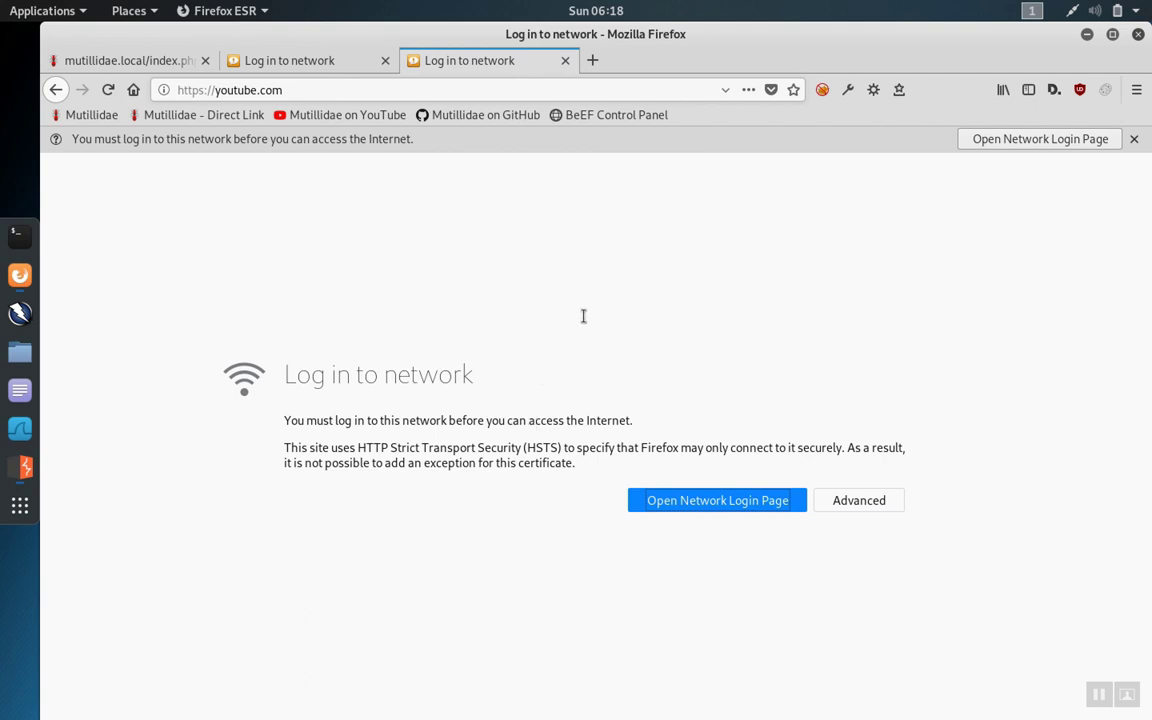
key("alt+Tab")
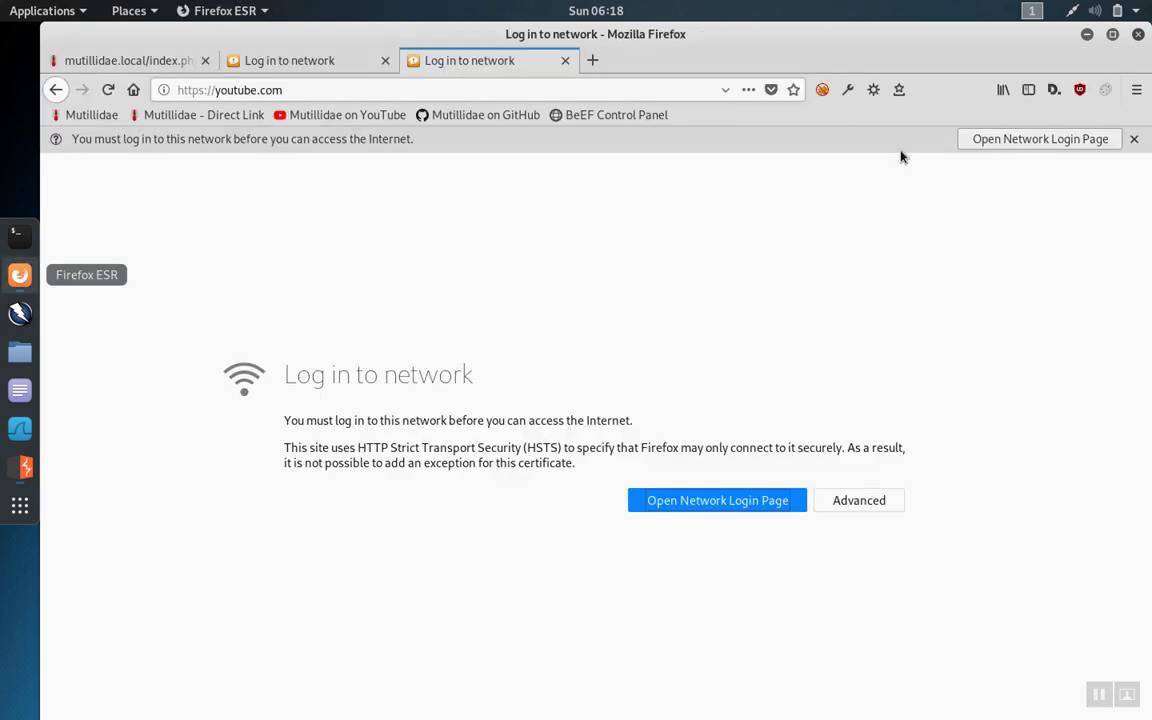
Step: Open Firefox Preferences, go to Privacy & Security and scroll down to Certificates
left_click(1137, 89)
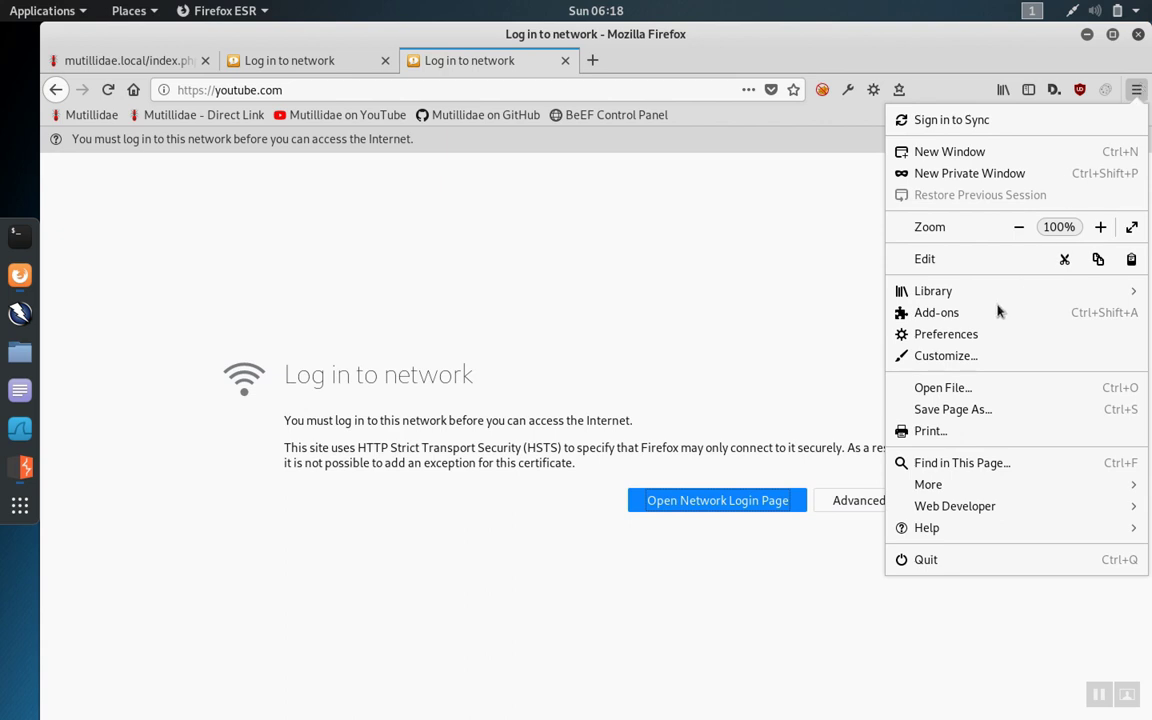
mouse_move(951, 338)
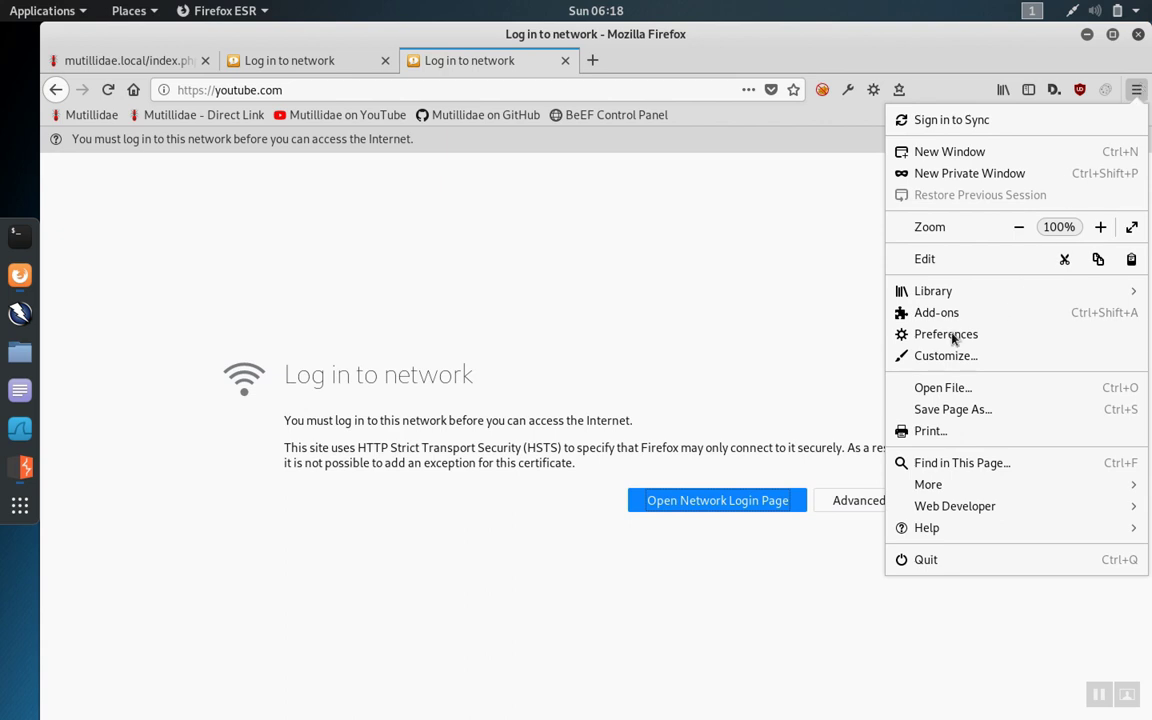
left_click(945, 334)
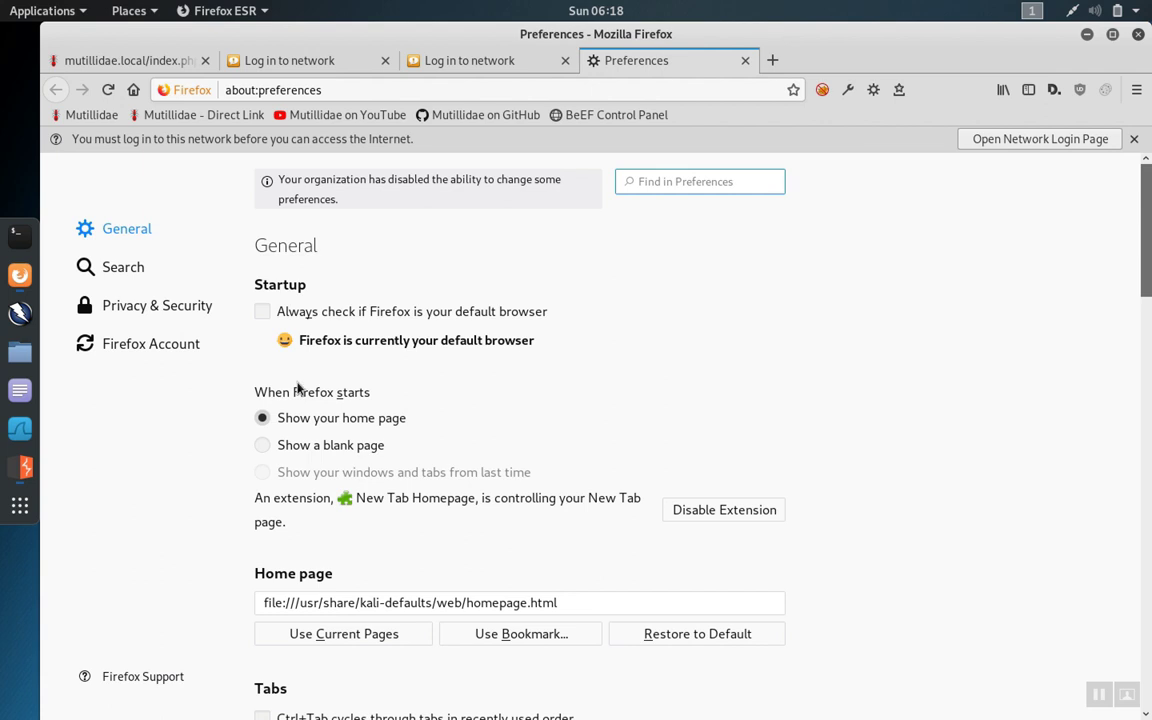
left_click(157, 305)
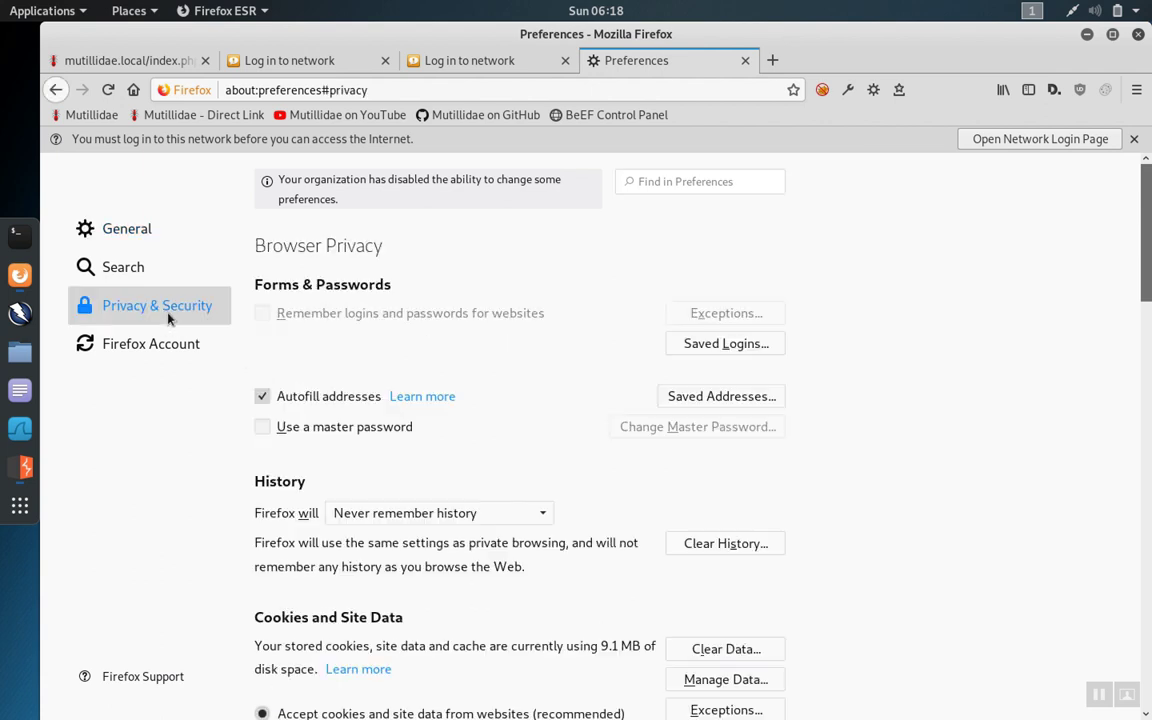
mouse_move(462, 312)
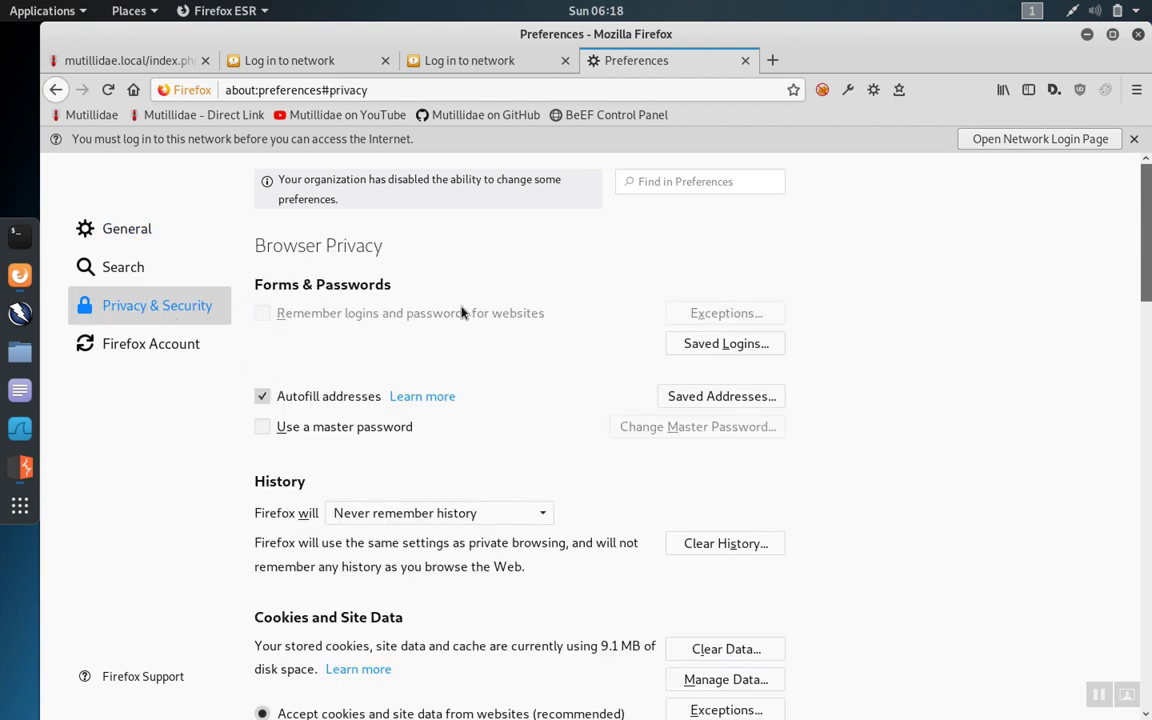
scroll("down", 3)
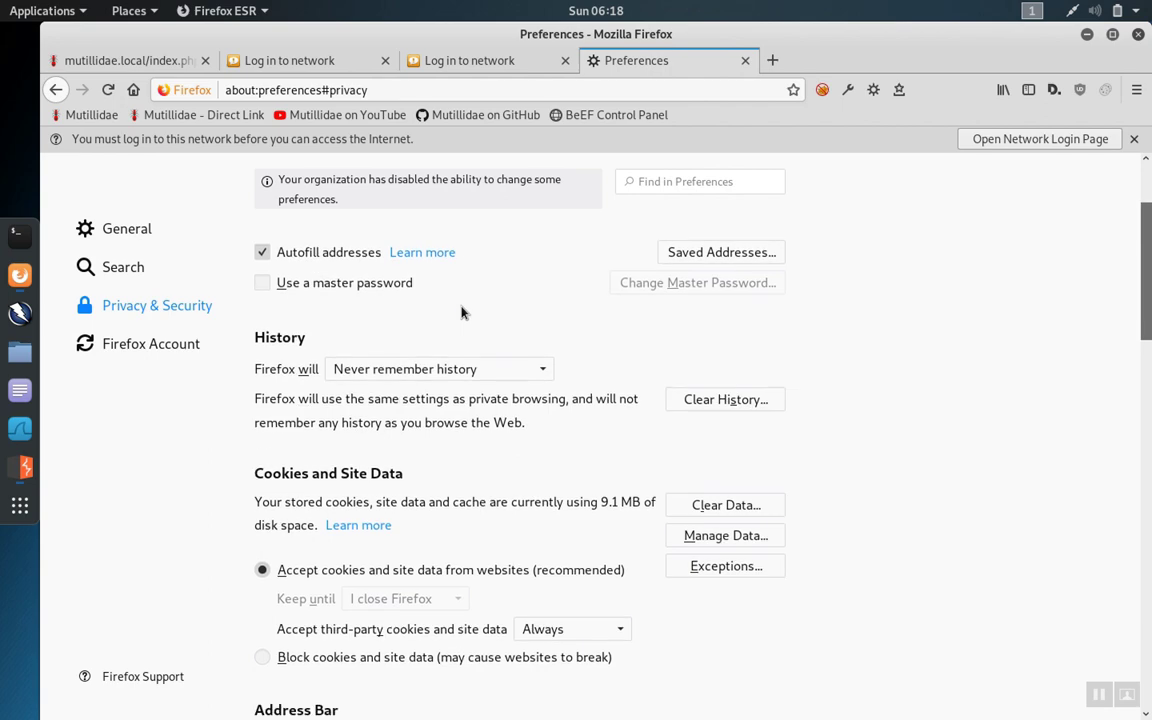
scroll("down", 3)
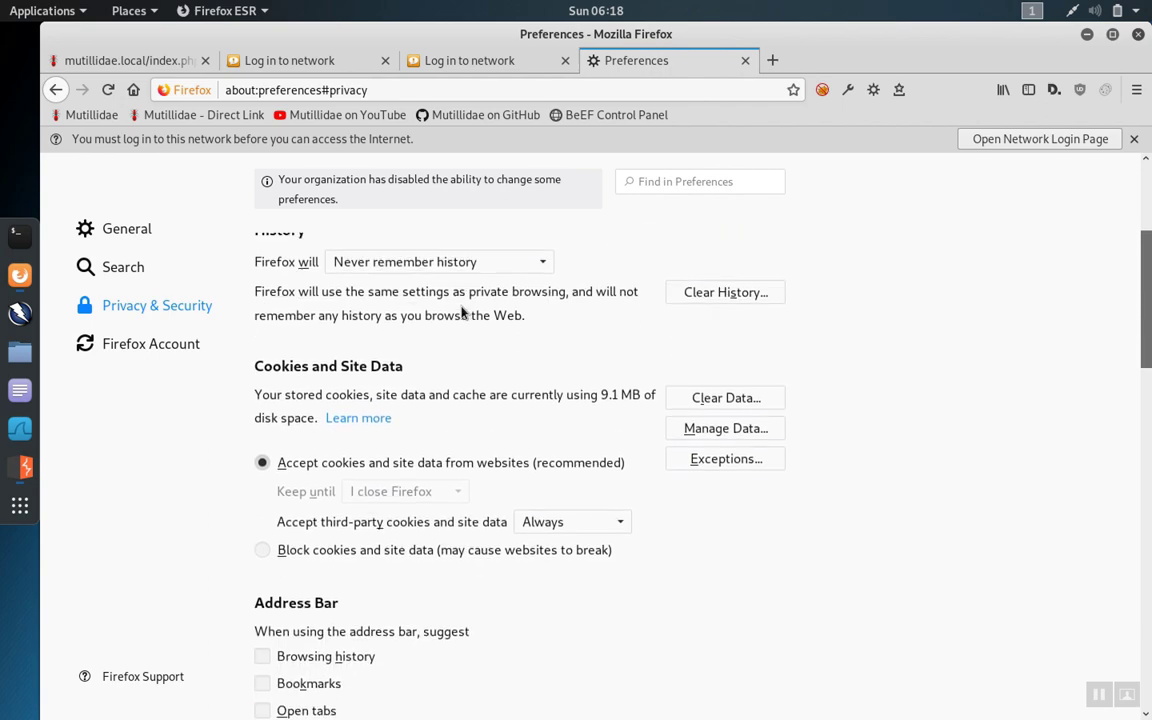
scroll("down", 3)
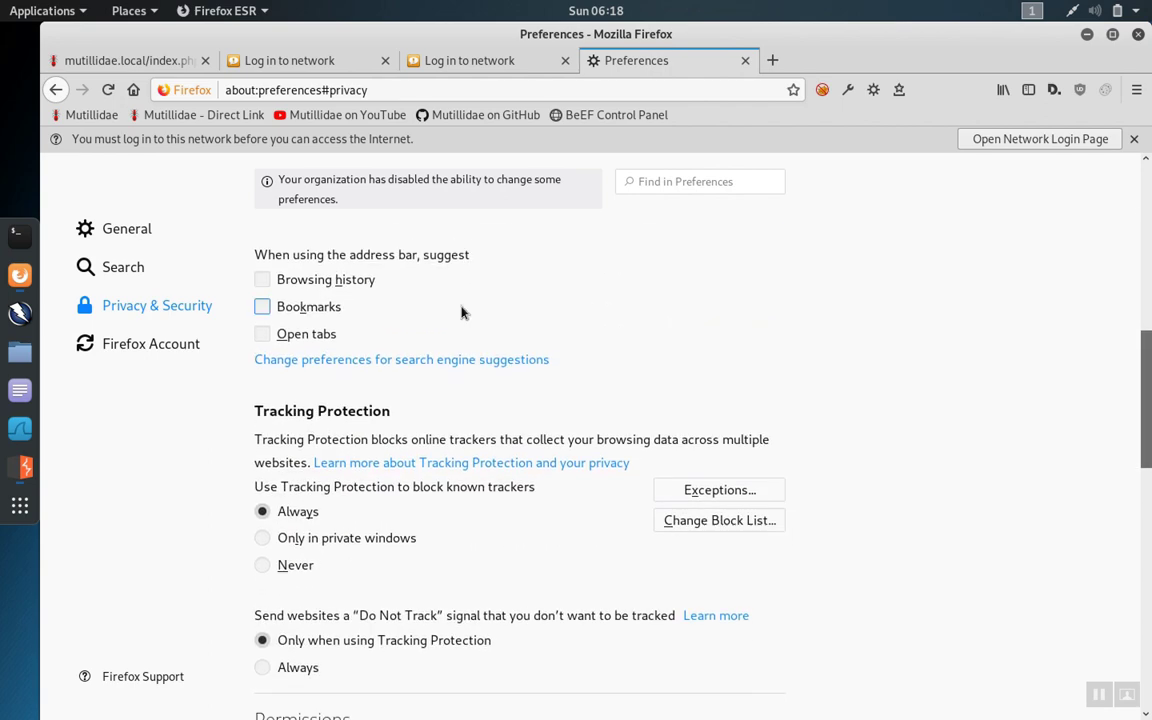
scroll("down", 3)
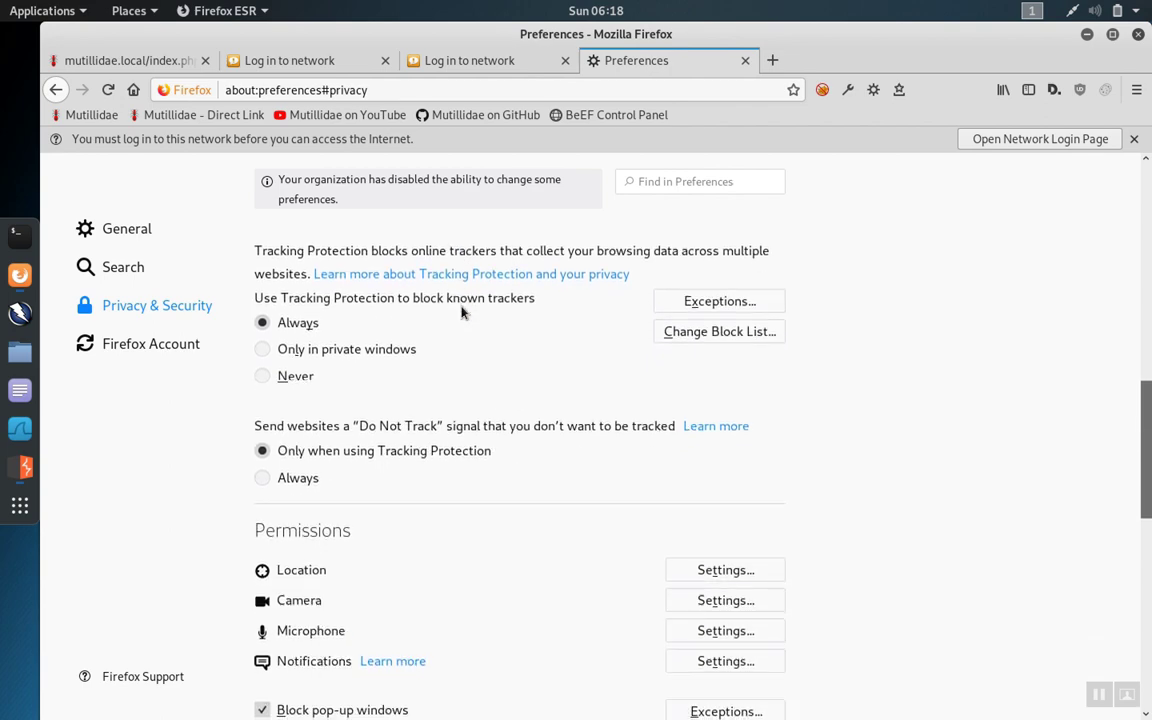
scroll("down", 3)
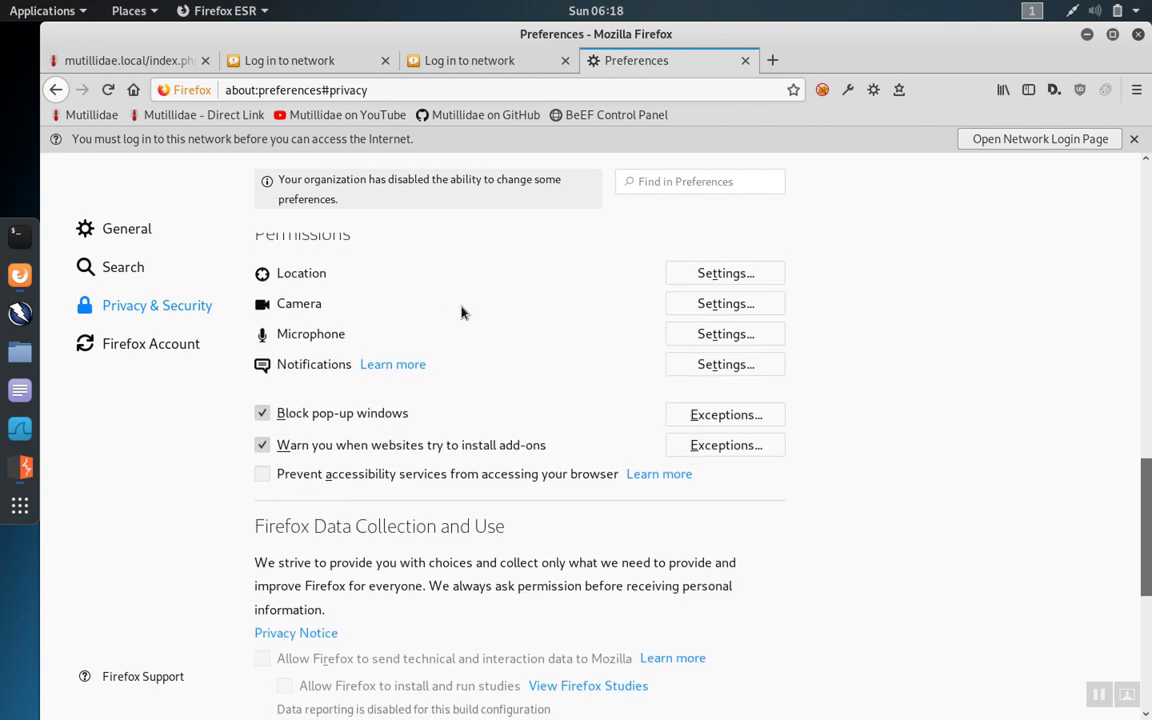
scroll("down", 3)
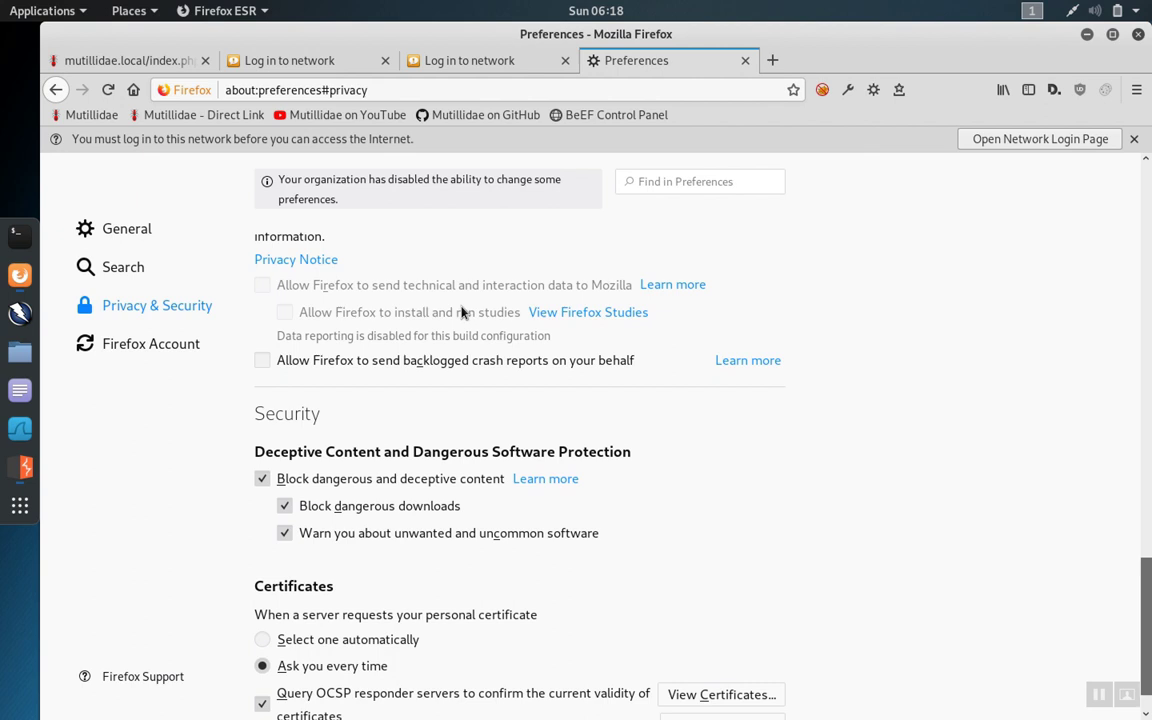
scroll("down", 3)
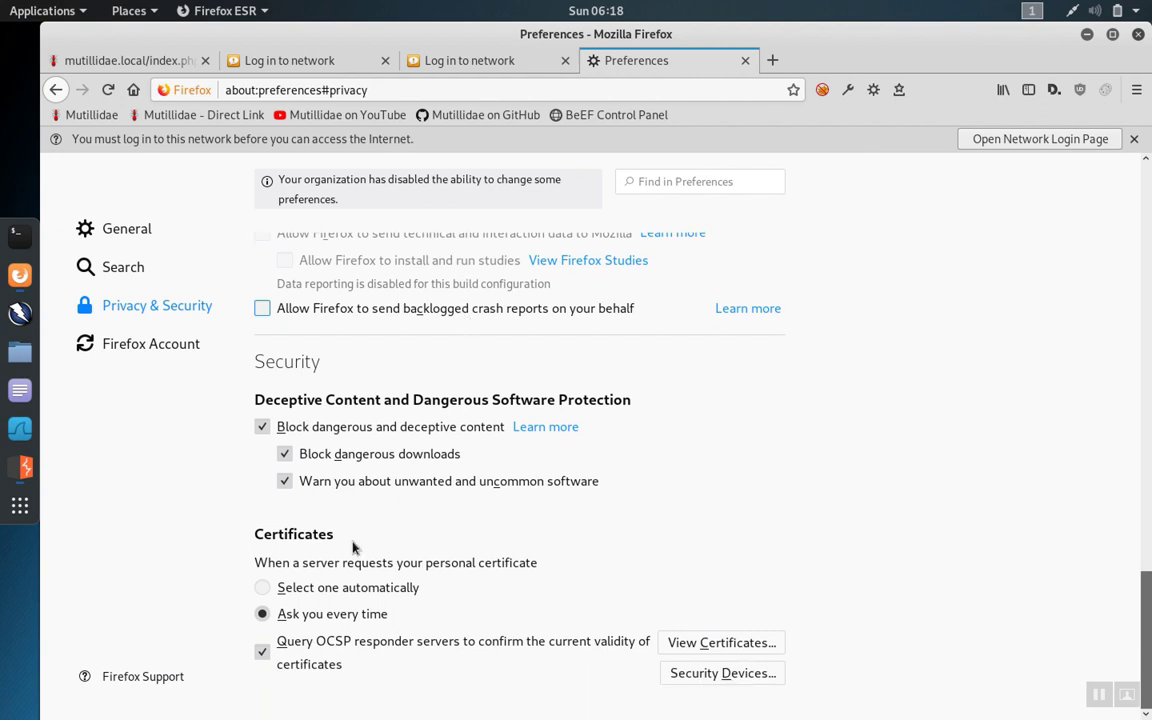
mouse_move(687, 623)
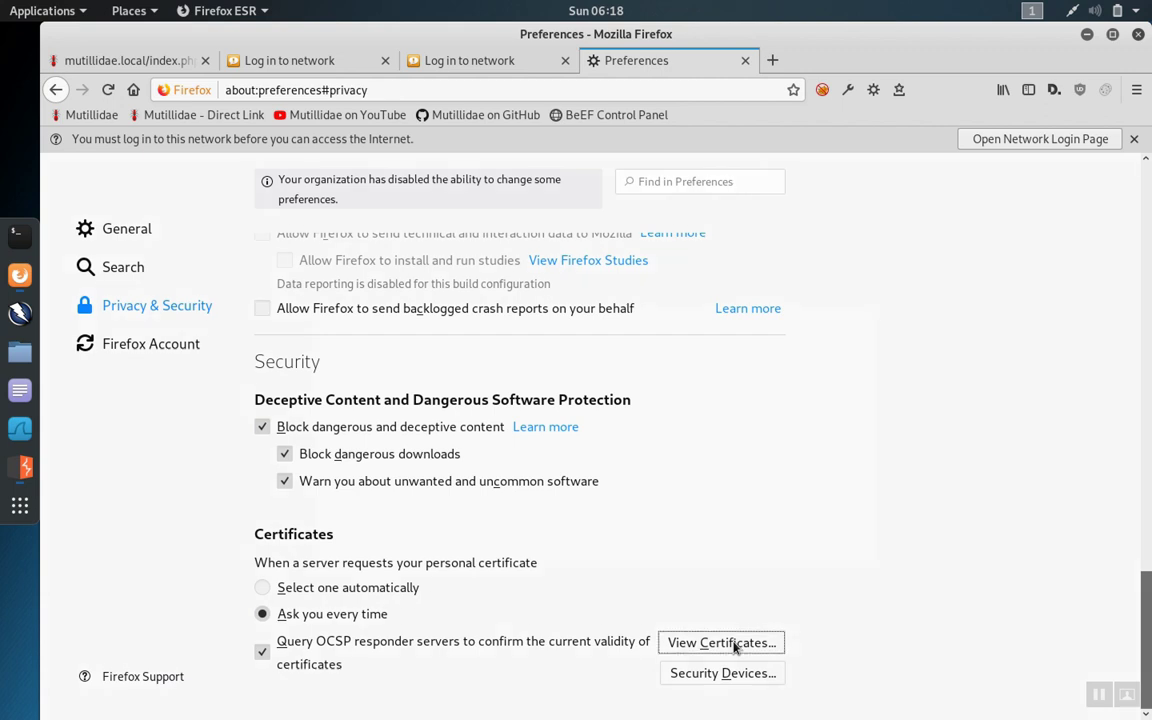
Step: Open View Certificates and scroll through the Authorities certificate list
left_click(720, 642)
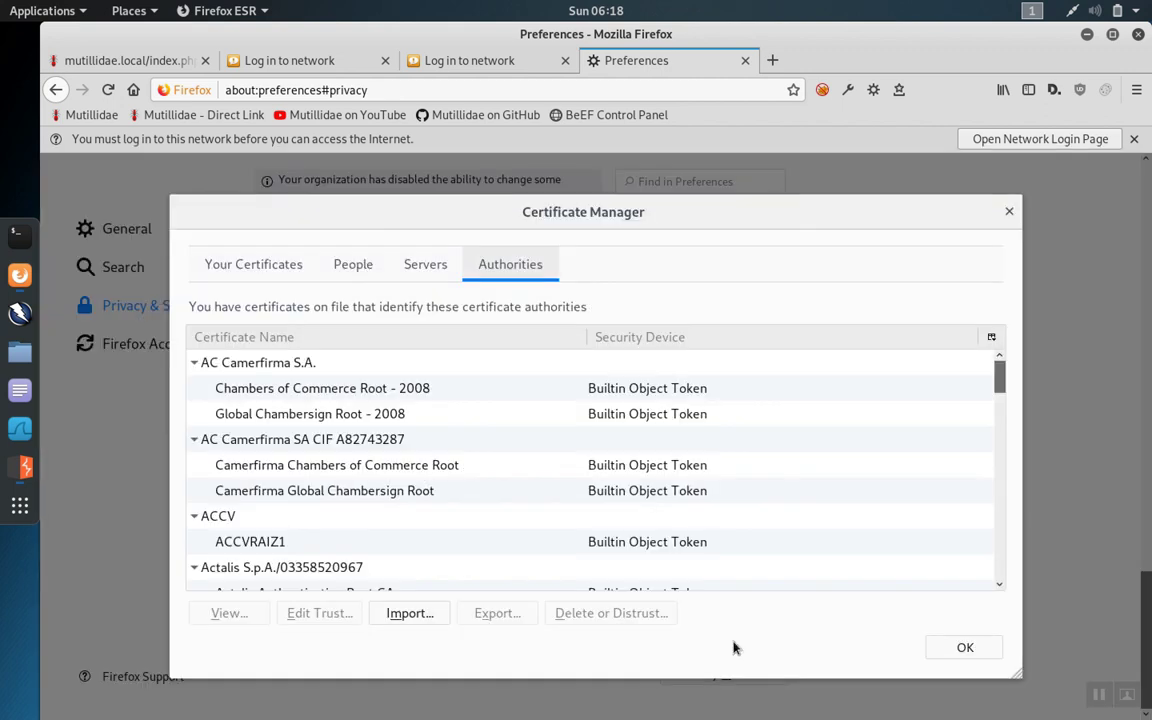
mouse_move(1093, 405)
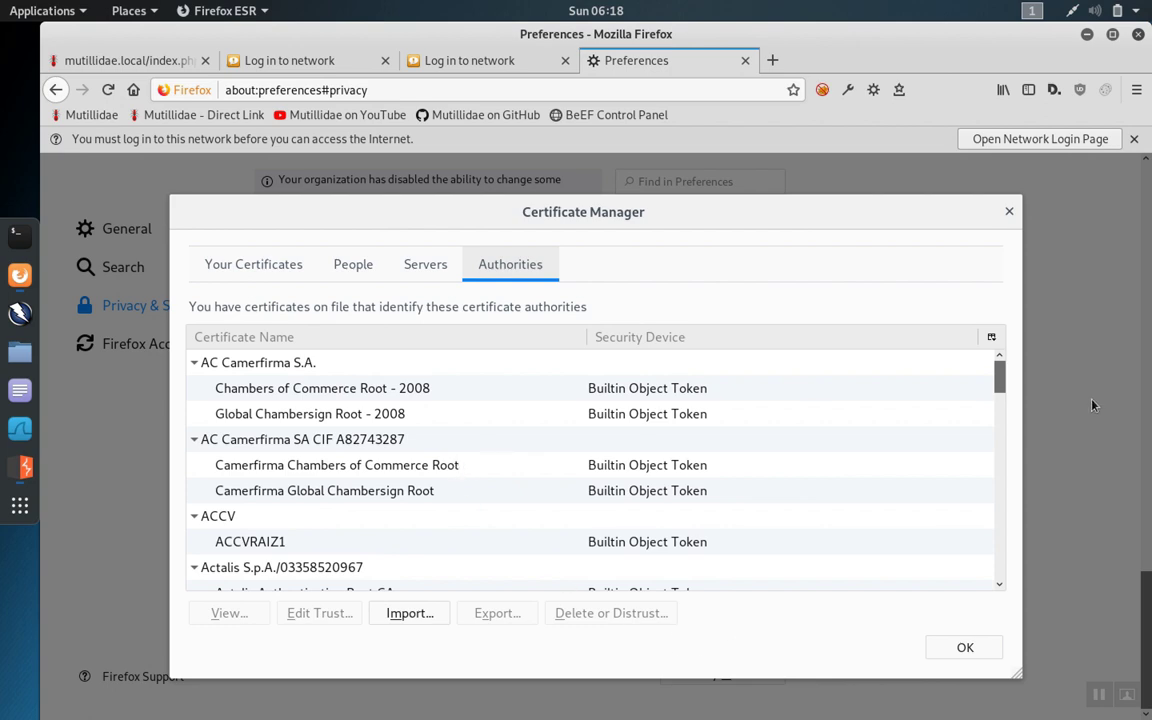
scroll("down", 3)
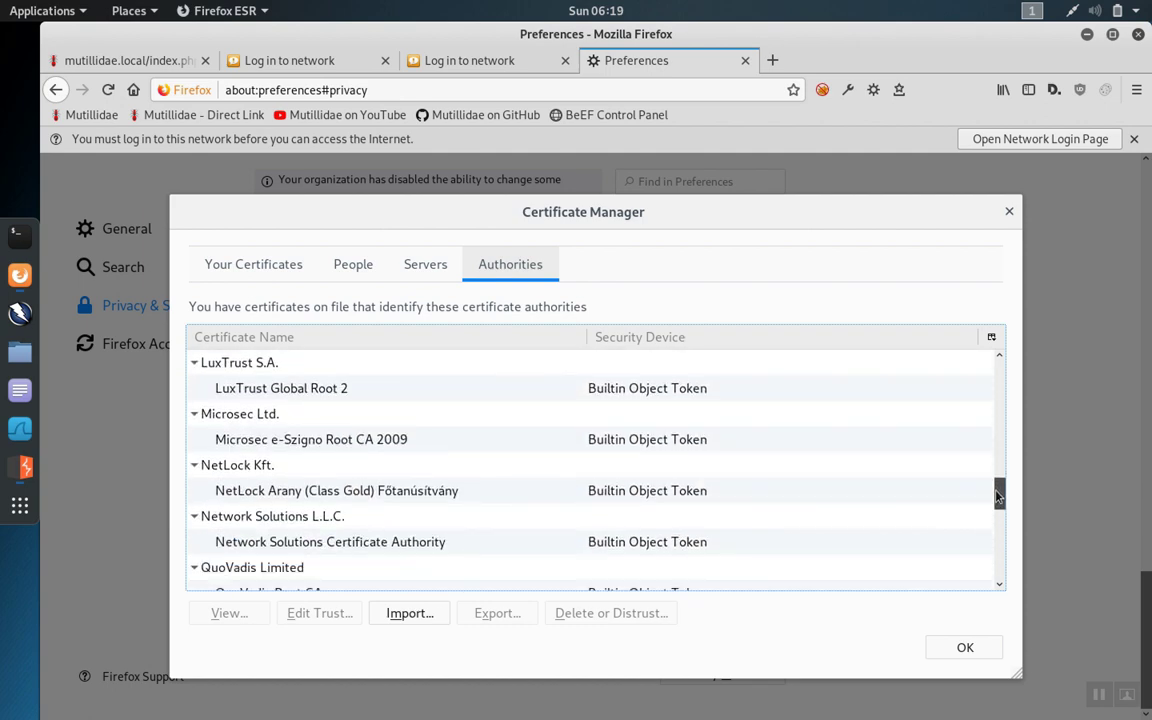
scroll("down", 3)
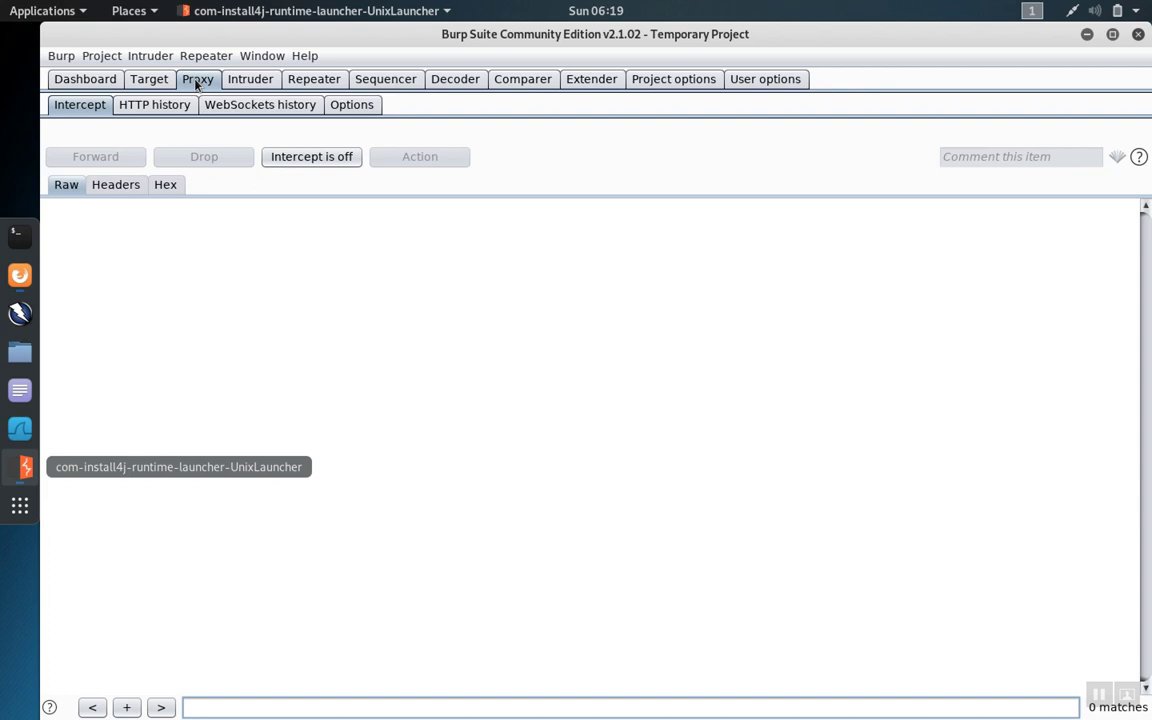
Step: In Burp's Proxy Options, open the Import / export CA certificate dialog
left_click(351, 104)
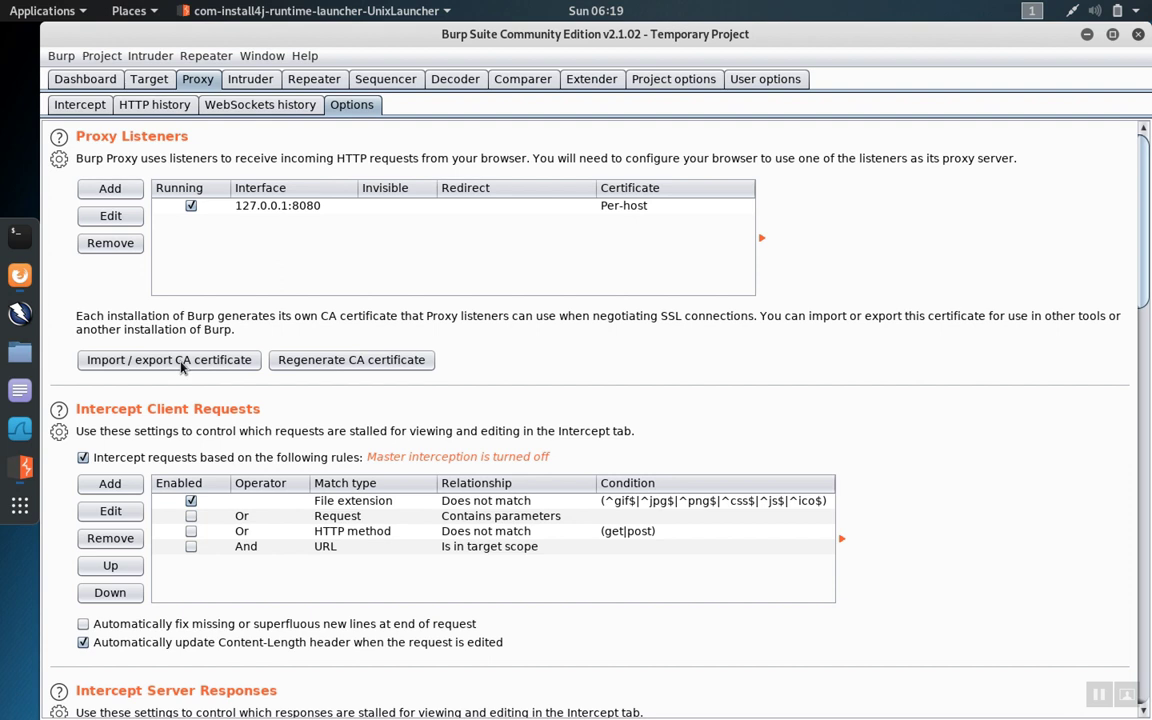
left_click(168, 360)
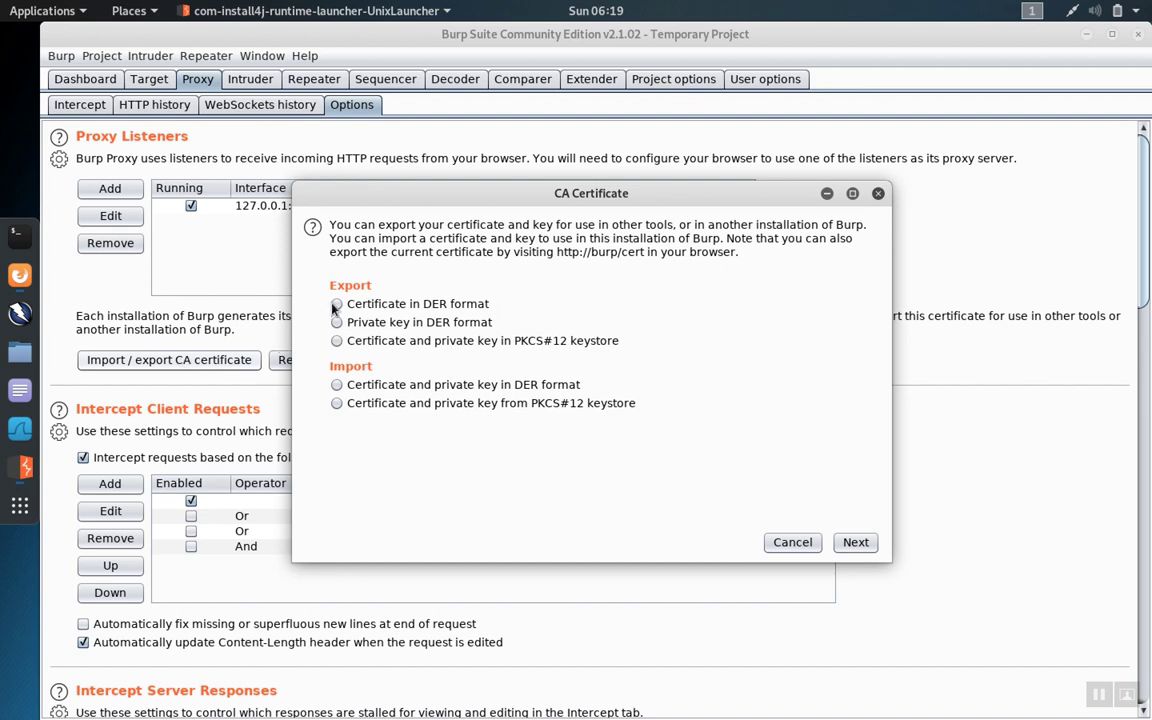
Step: Choose DER certificate export and browse to the home folder for the save location
left_click(337, 303)
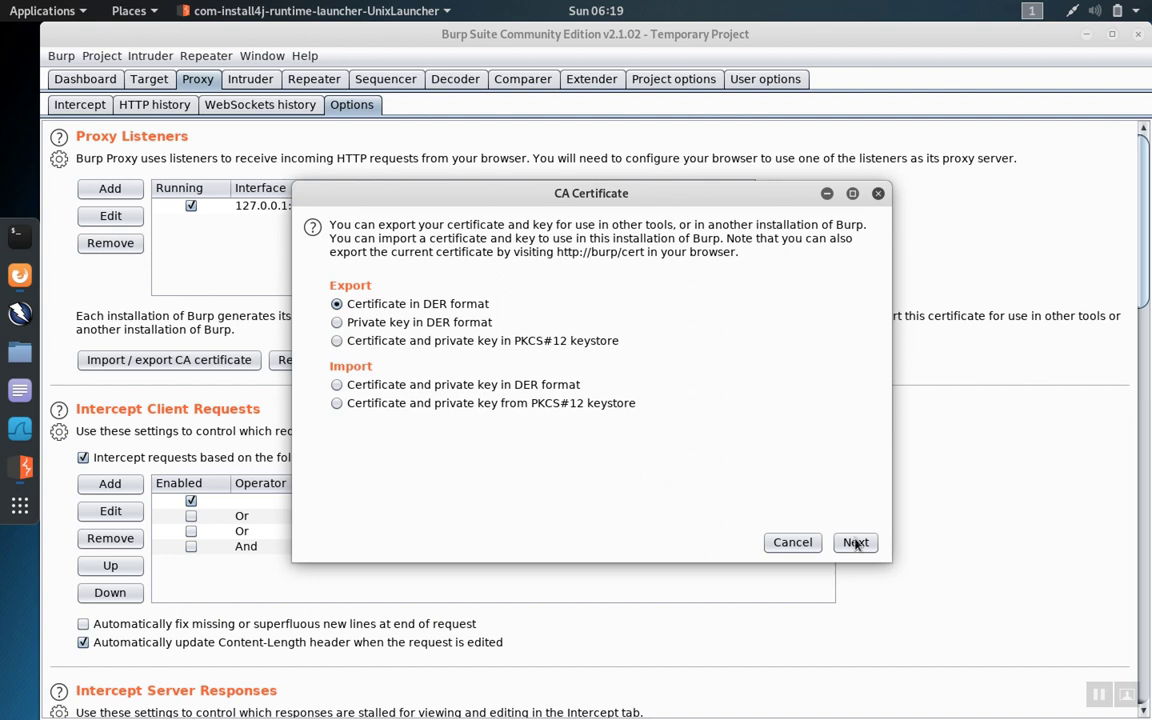
left_click(855, 542)
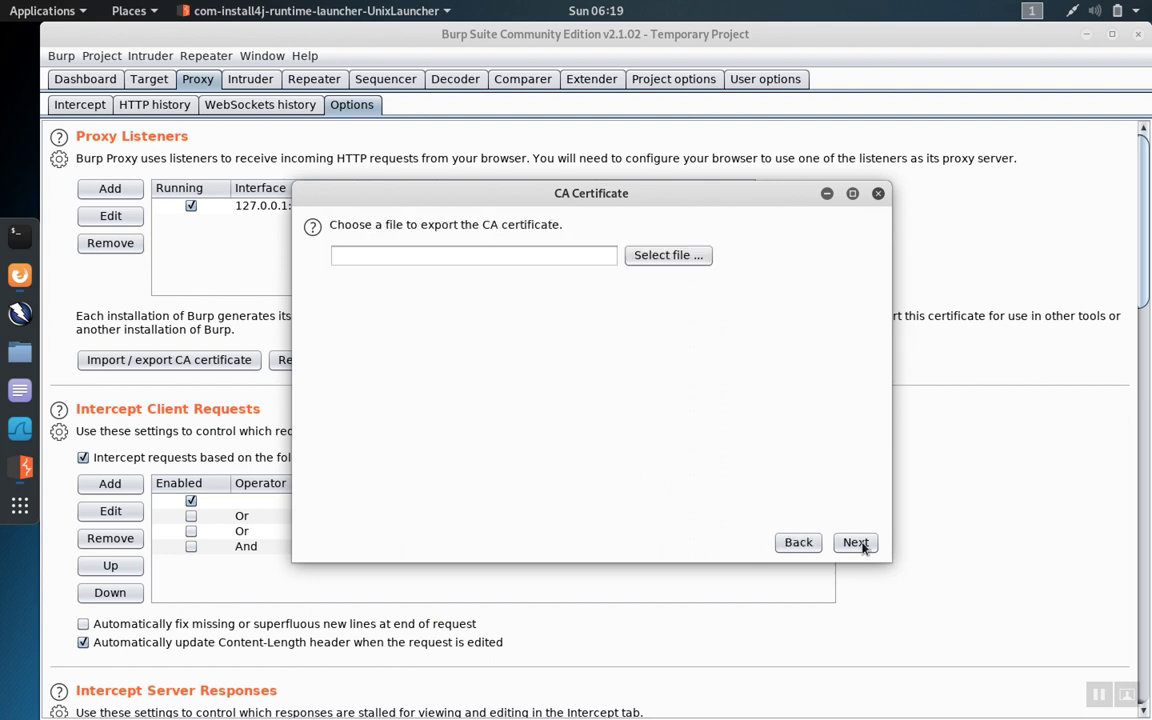
mouse_move(668, 254)
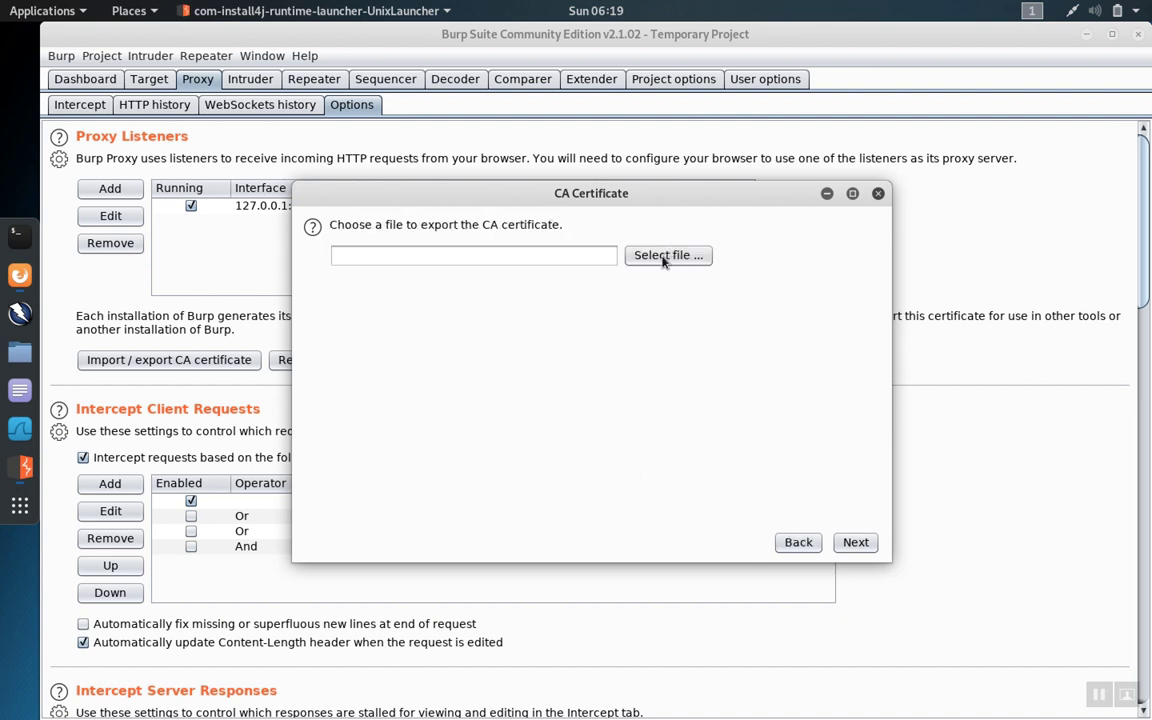
left_click(668, 254)
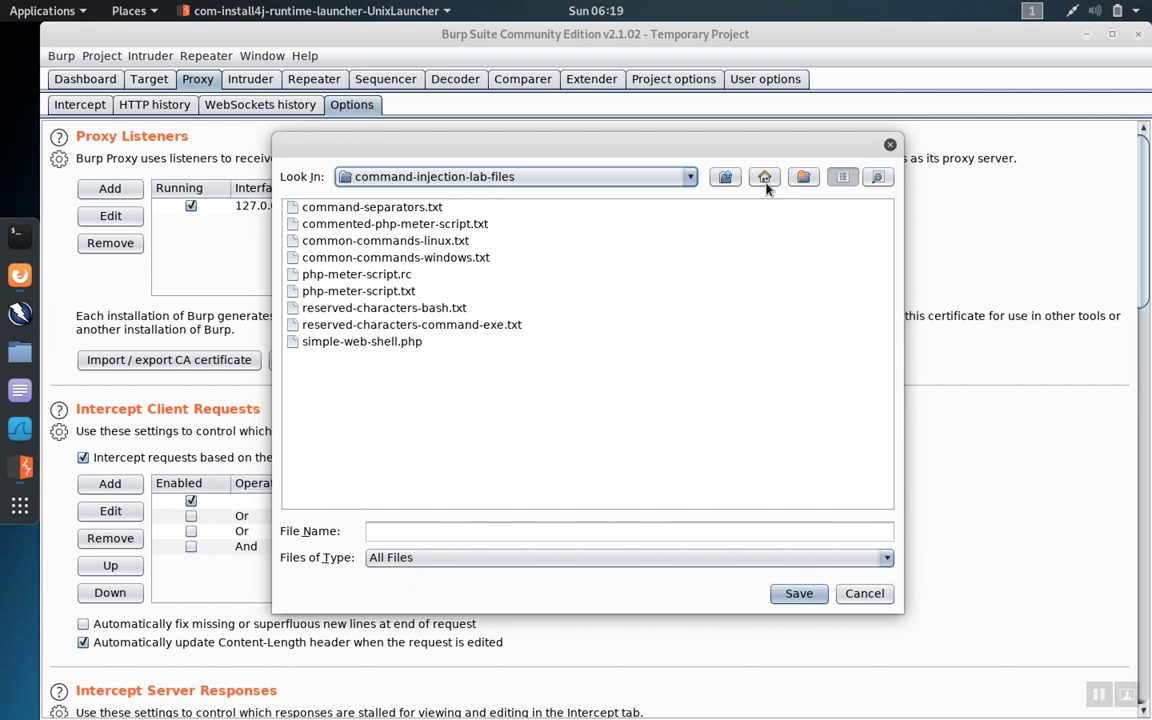
left_click(765, 176)
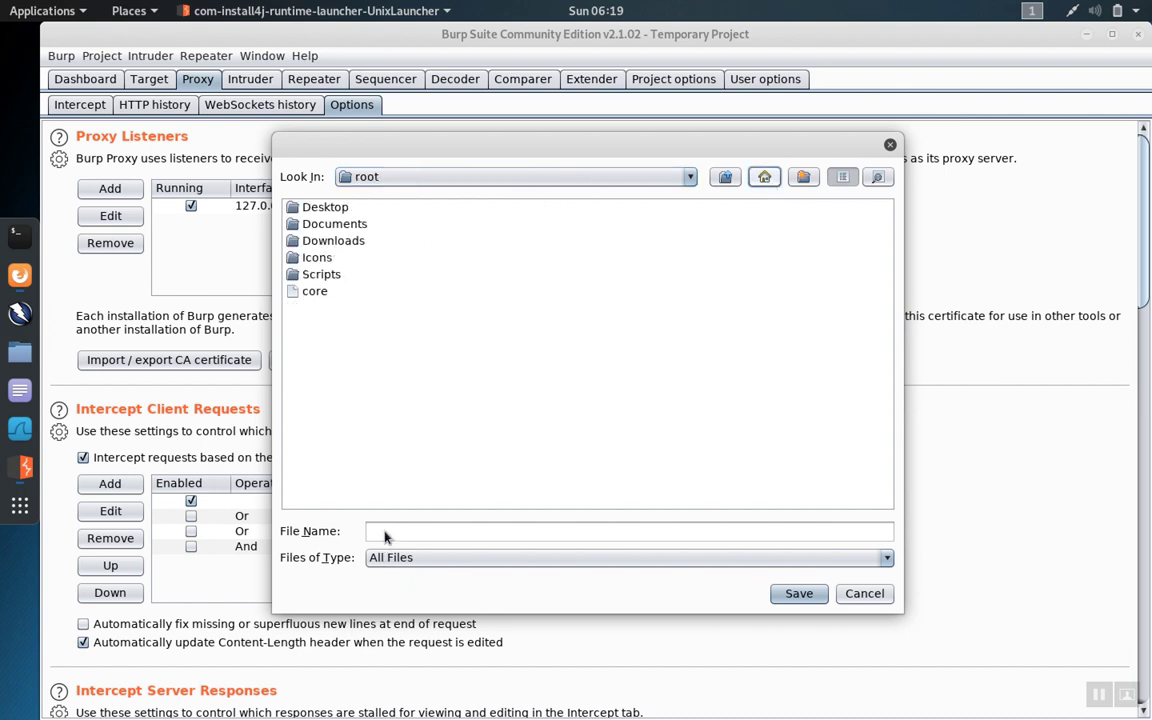
Step: Save the certificate as burpcert.der on the Desktop and close the success dialog
type("burp")
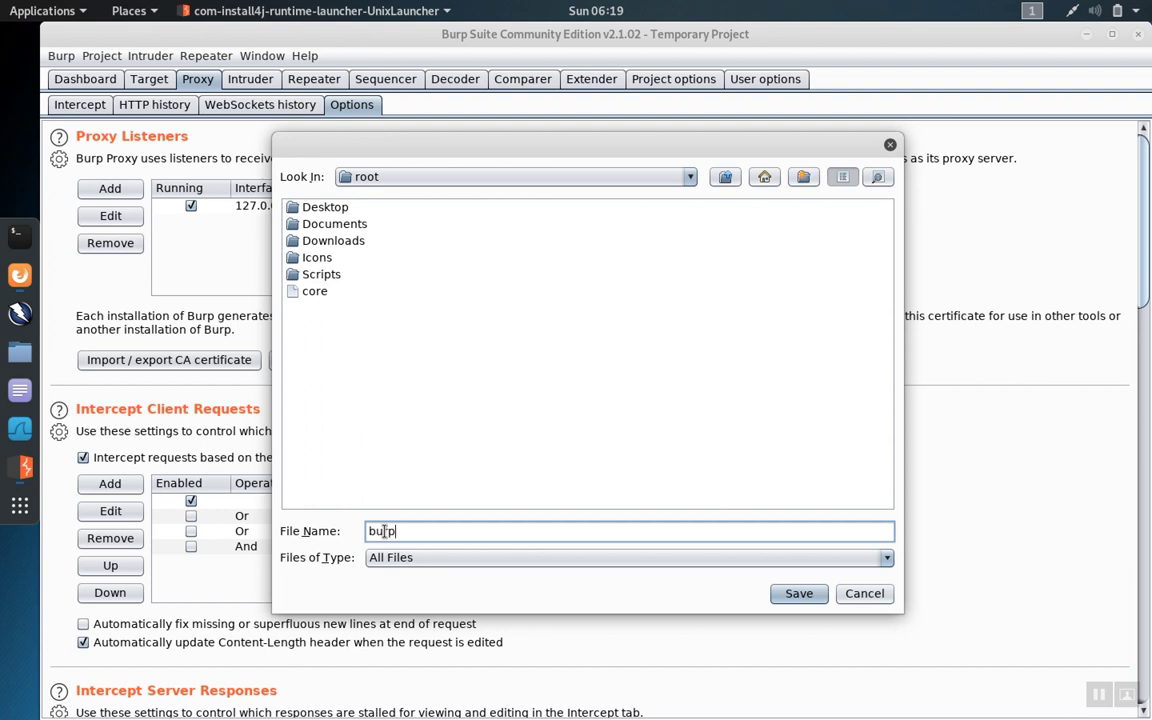
type("cert")
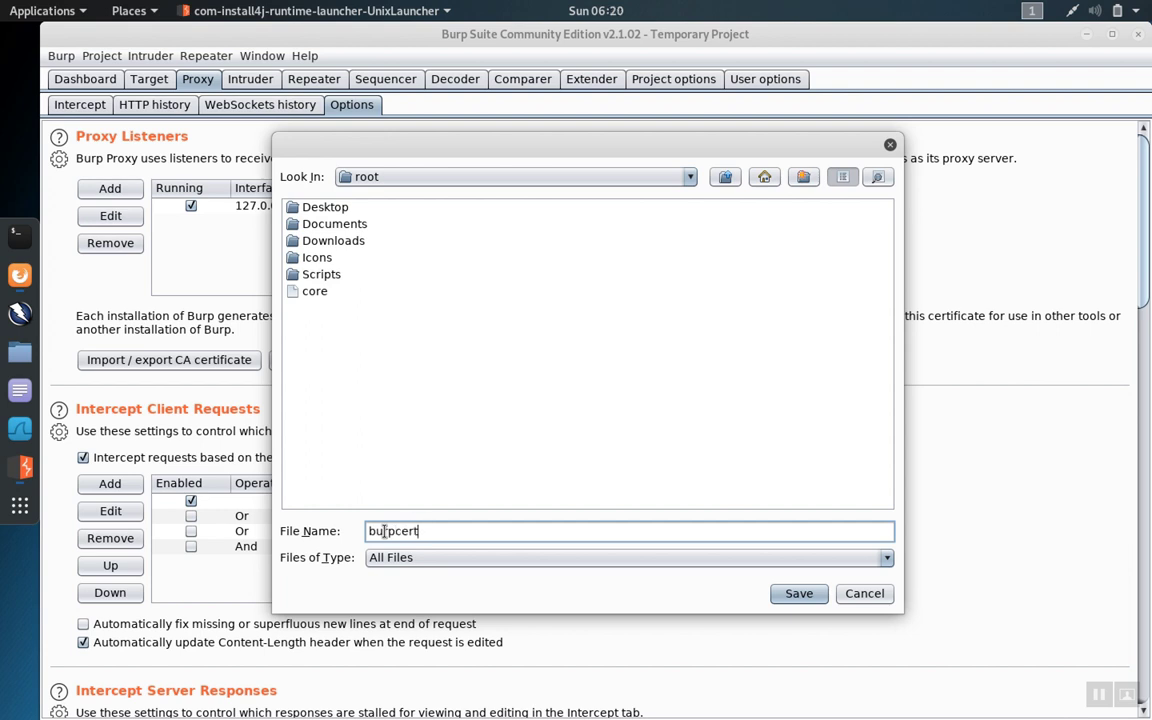
type(".der")
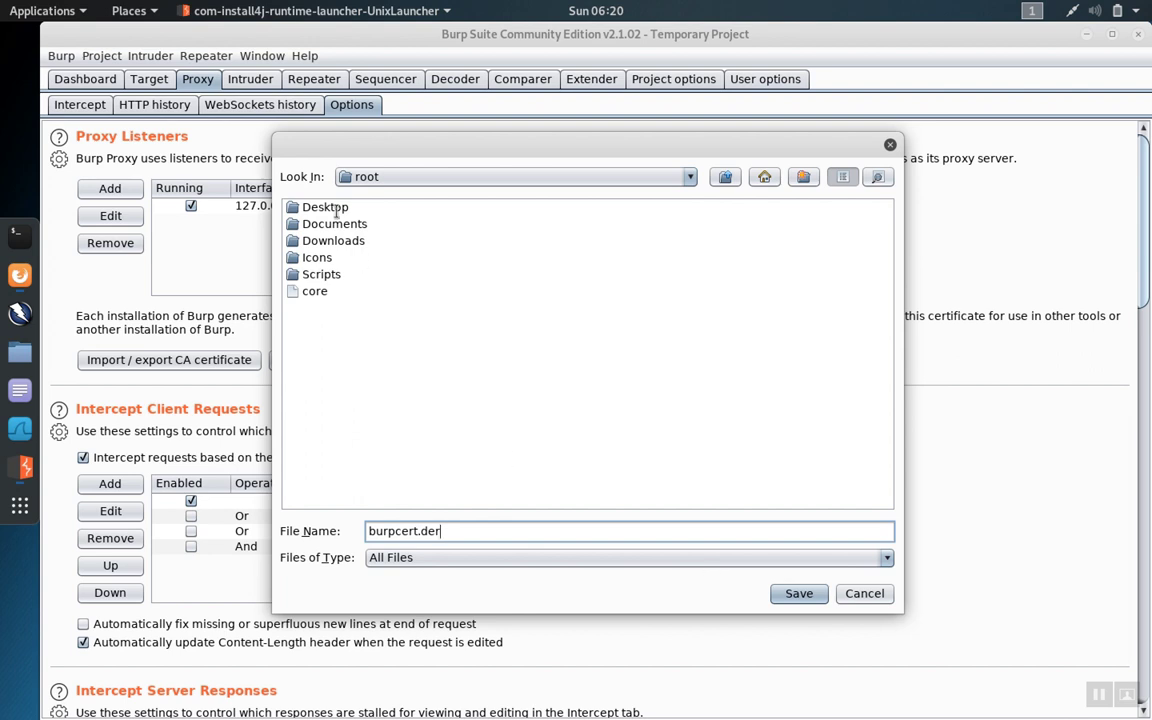
double_click(324, 206)
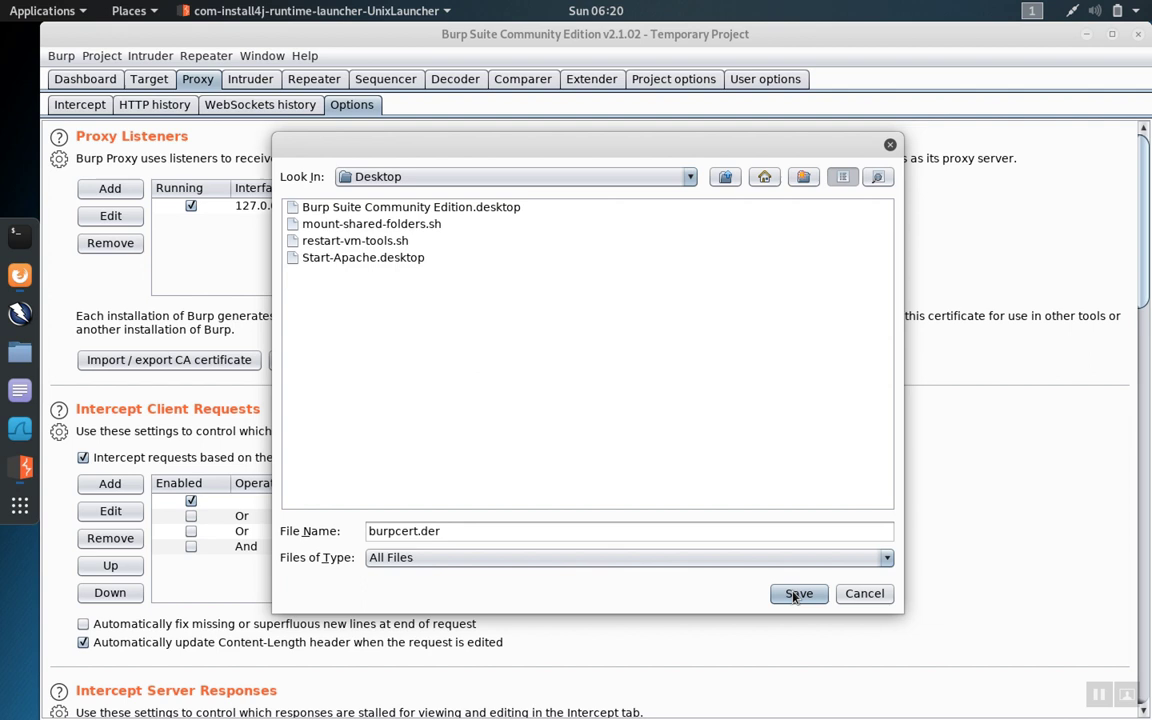
left_click(798, 593)
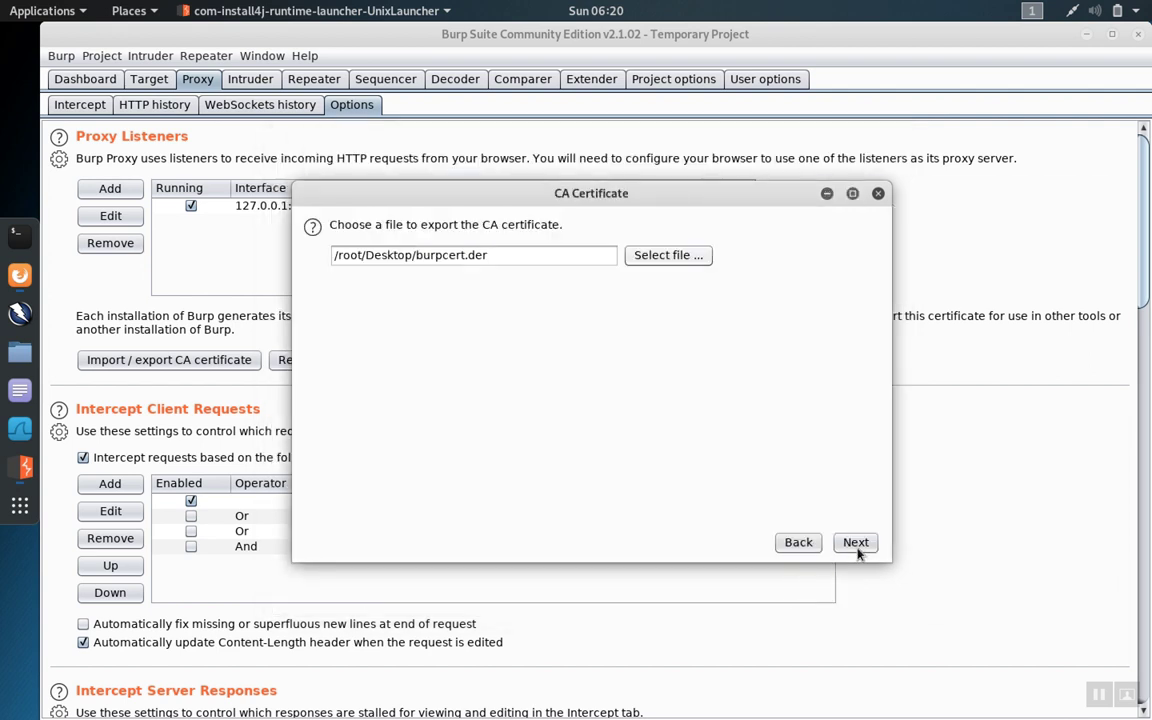
left_click(855, 542)
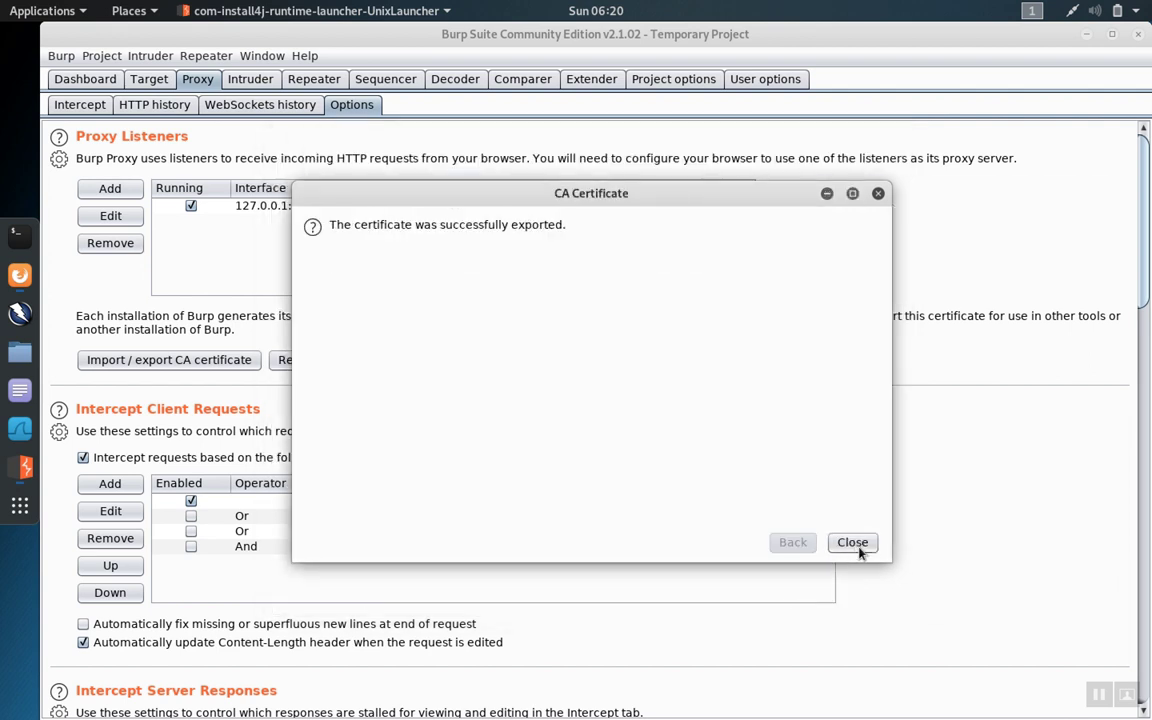
left_click(852, 542)
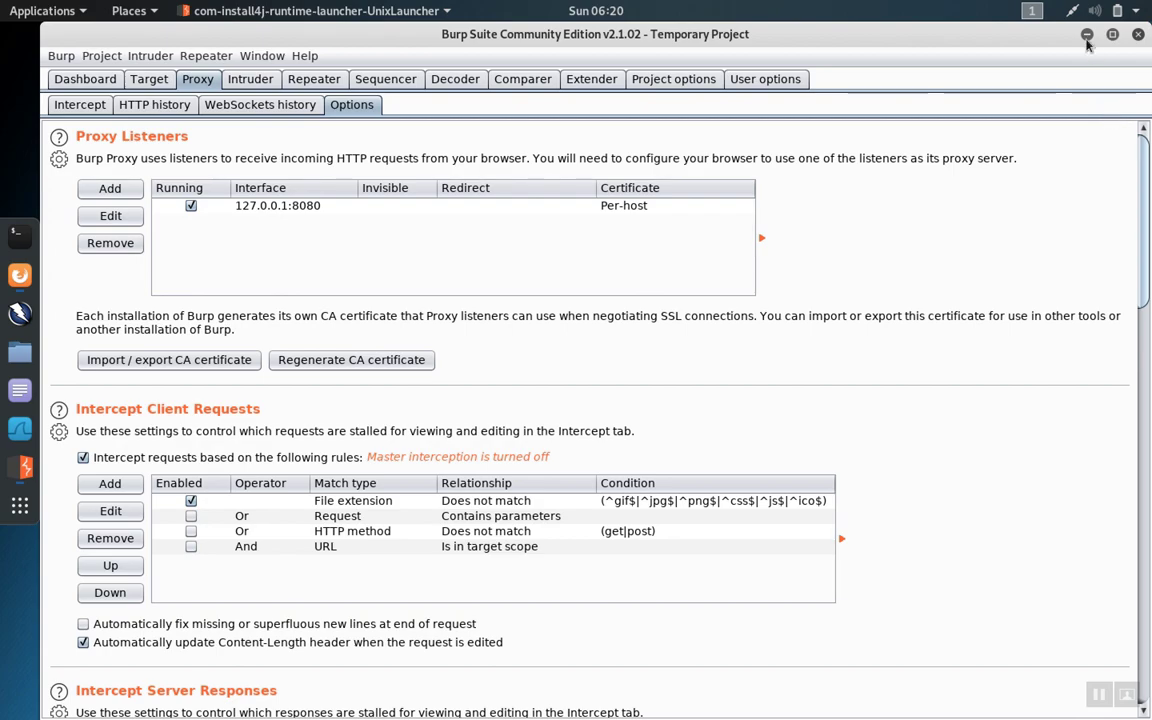
Step: Minimize Burp to see burpcert.der on the desktop, then return to Firefox's Certificate Manager
left_click(1087, 34)
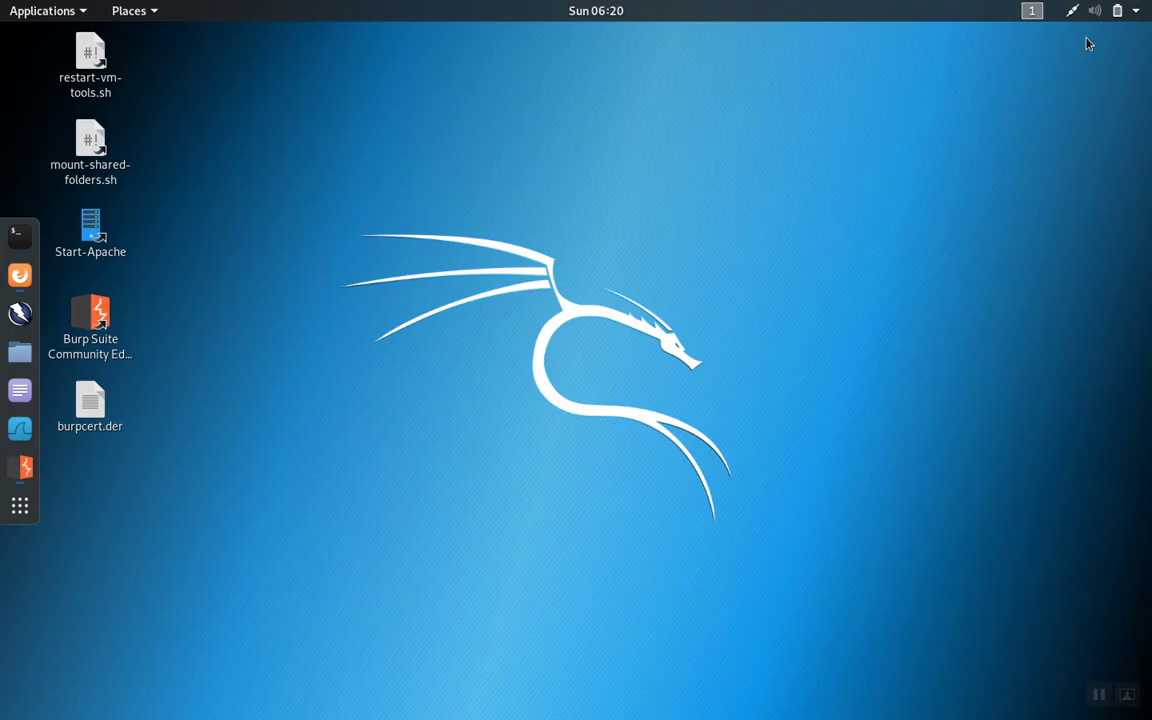
left_click(90, 405)
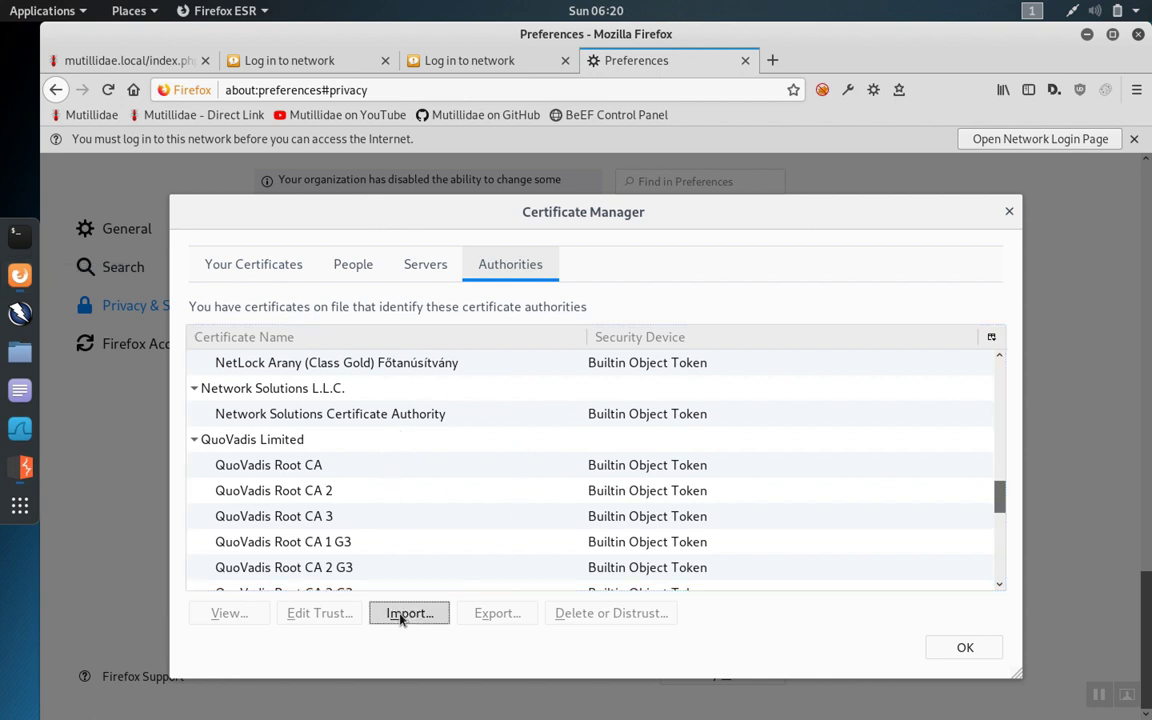
Step: Import Desktop/burpcert.der as a CA trusted to identify websites
left_click(408, 613)
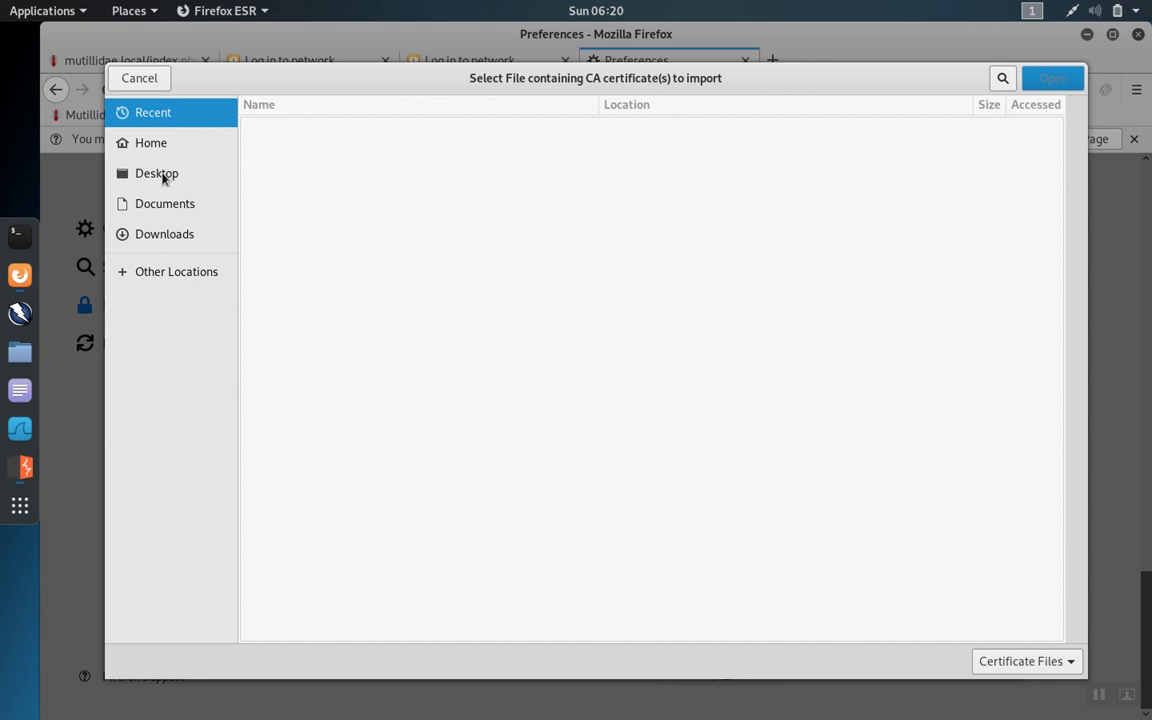
left_click(156, 173)
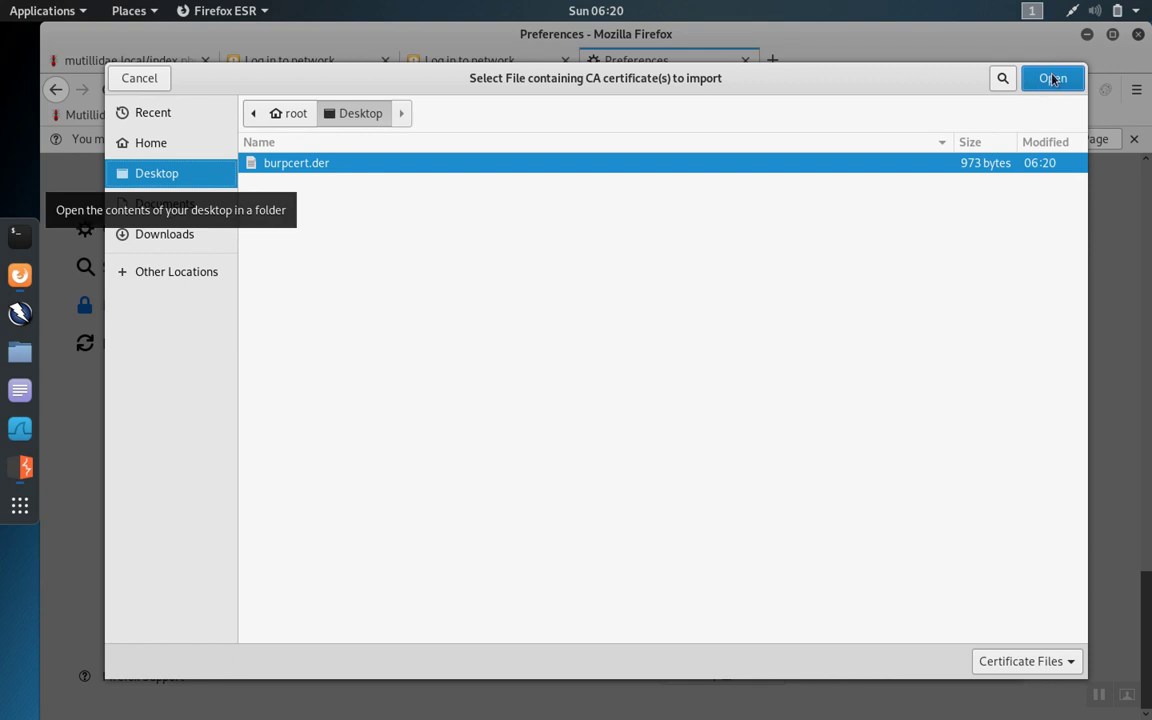
left_click(1052, 78)
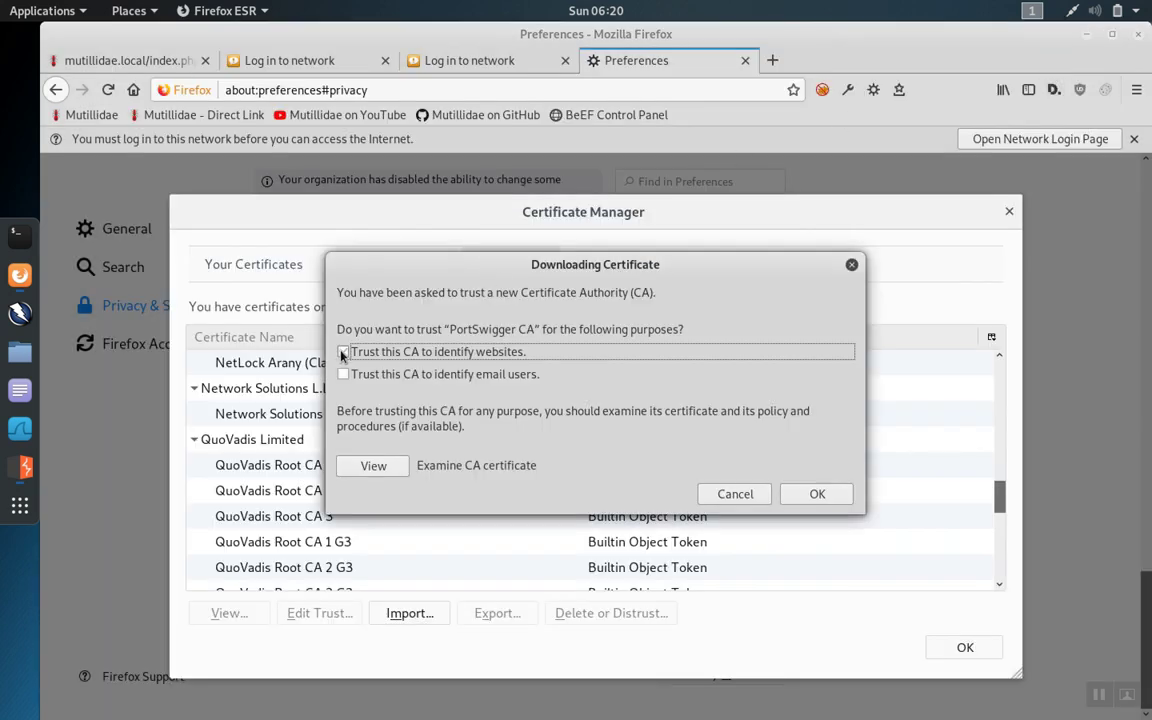
left_click(343, 351)
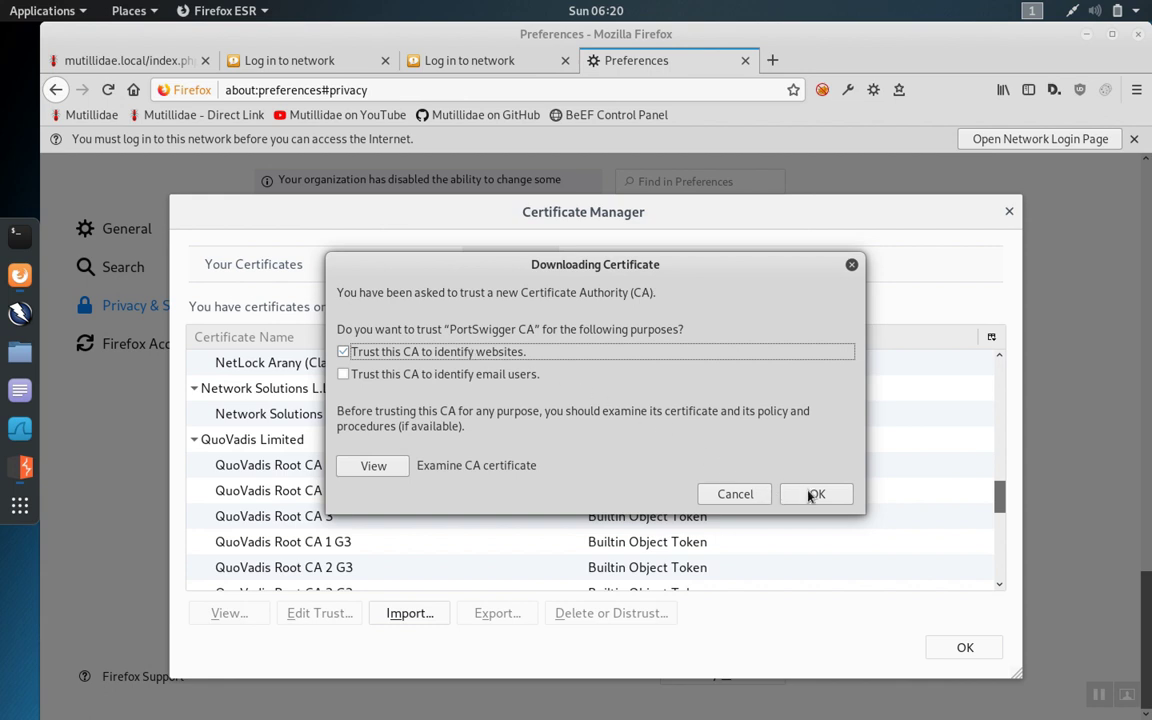
left_click(816, 494)
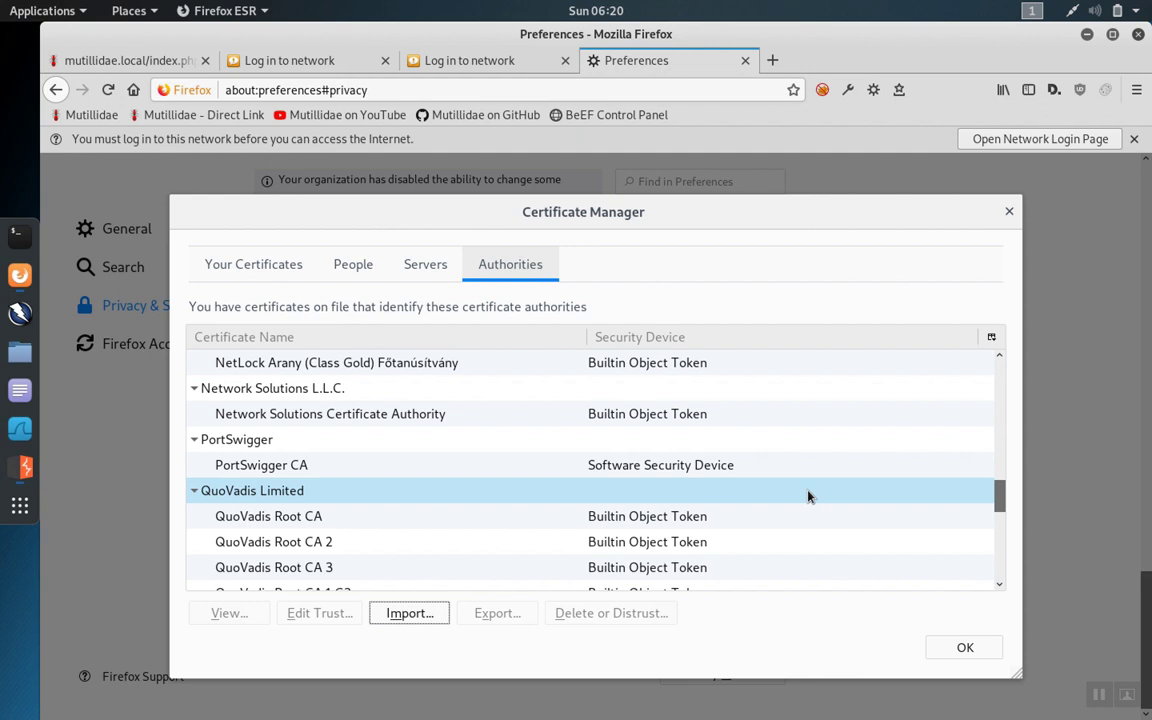
Step: Review the new PortSwigger CA entry and close Certificate Manager
left_click(237, 439)
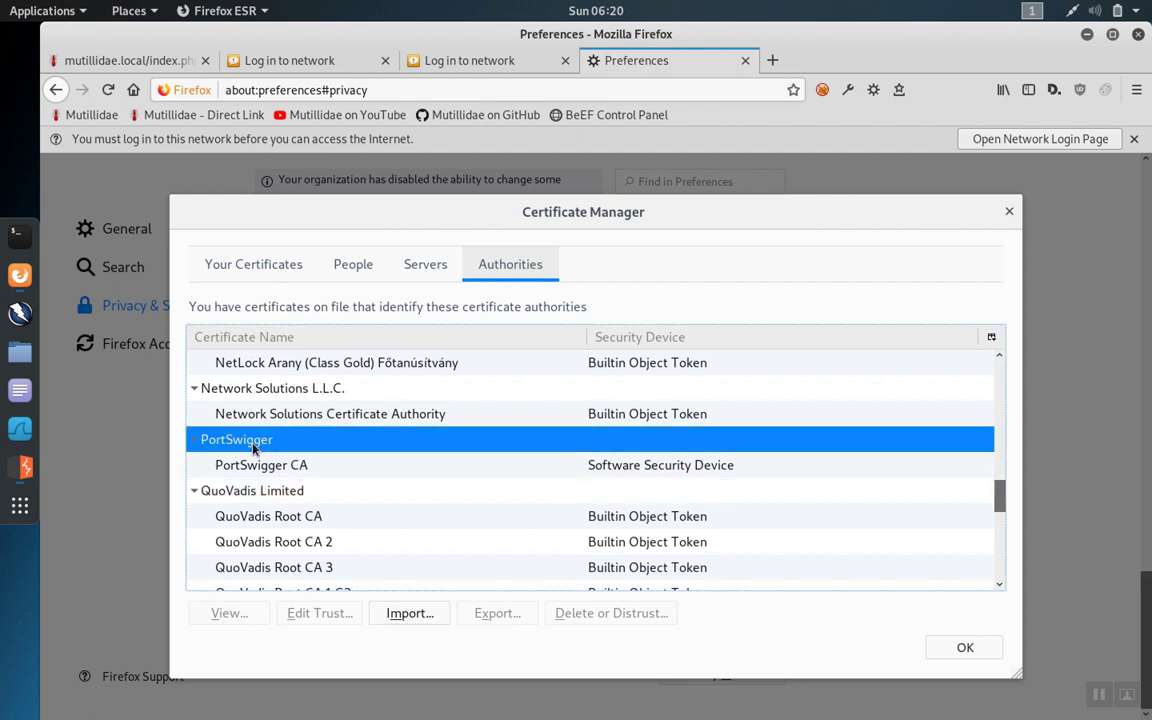
mouse_move(275, 470)
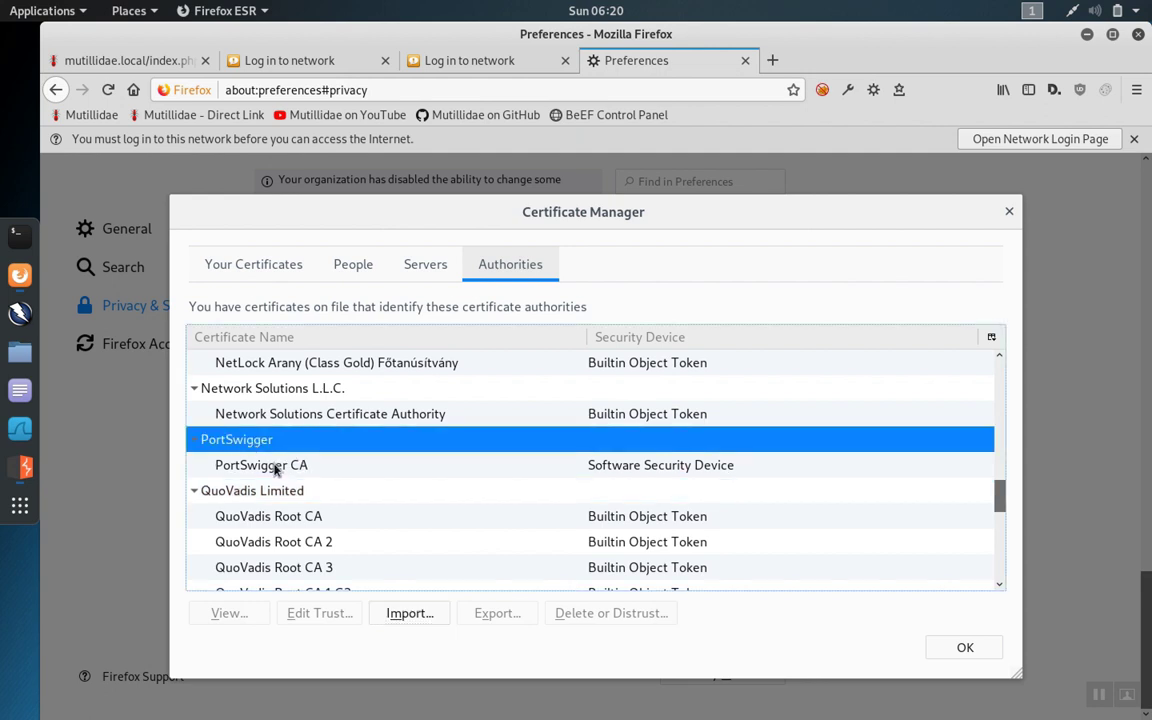
left_click(261, 464)
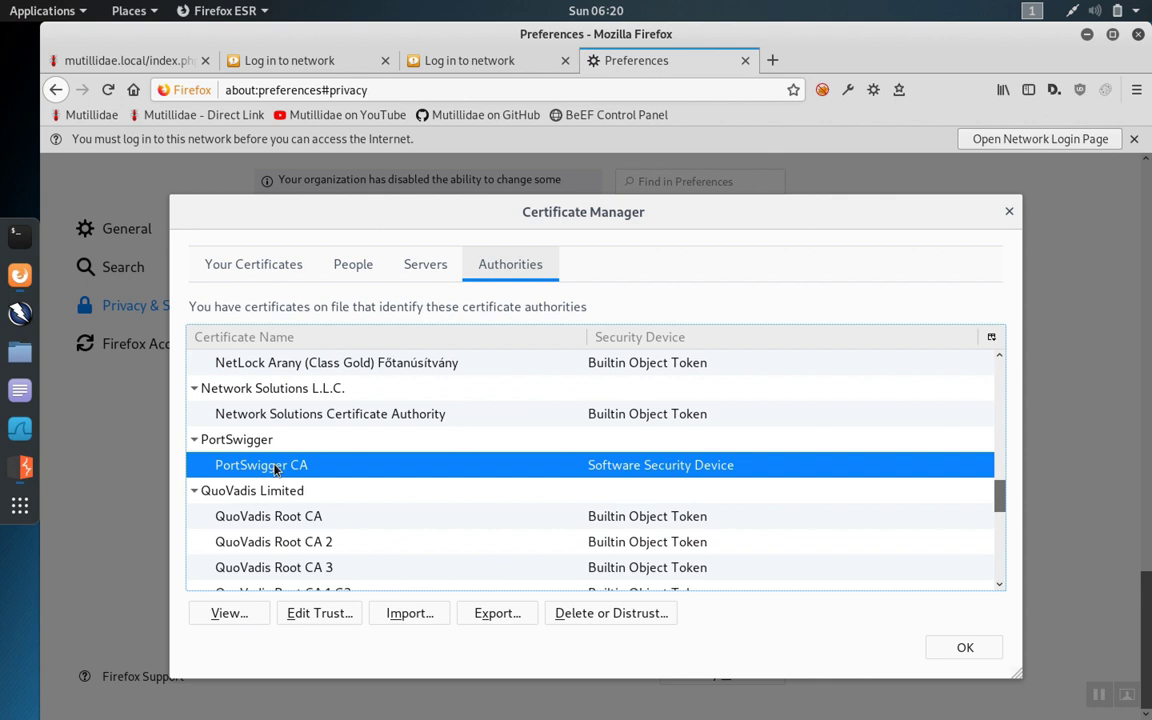
mouse_move(945, 620)
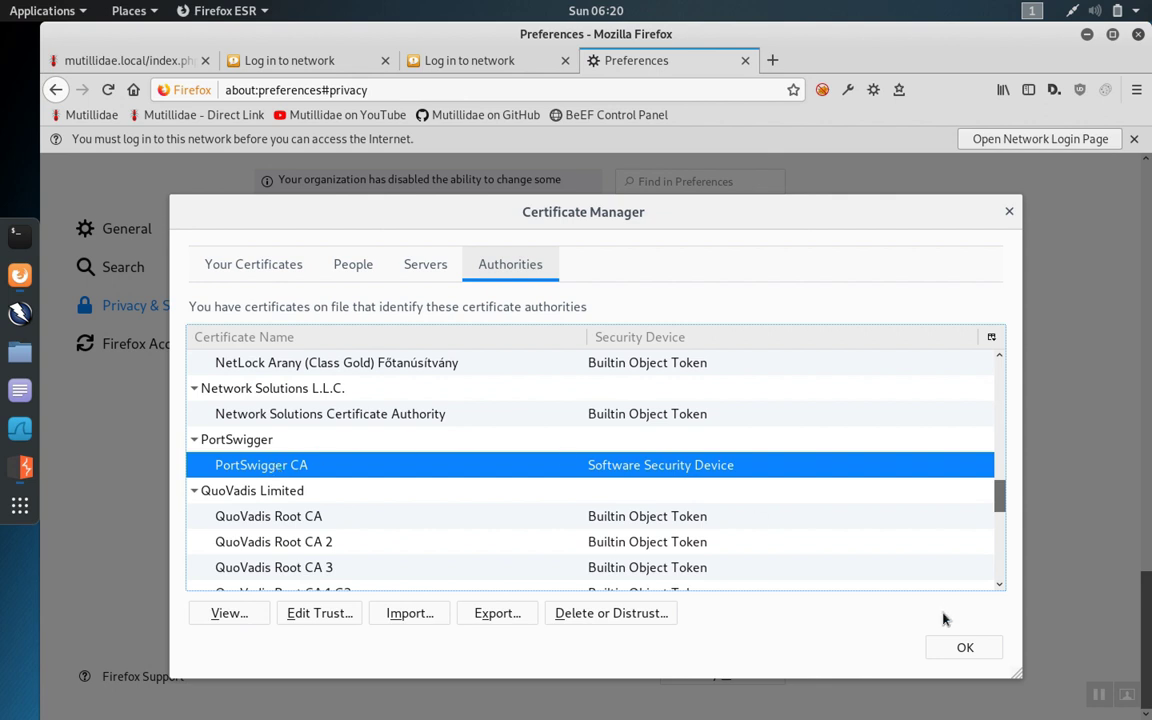
left_click(963, 647)
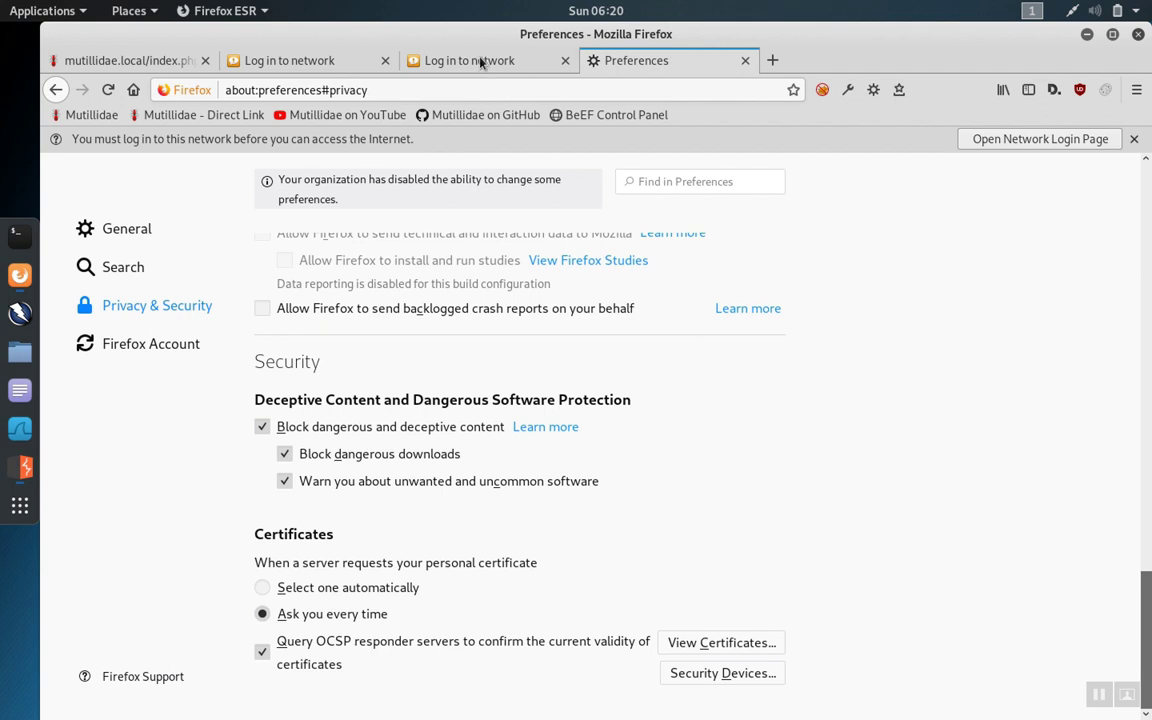
Step: Switch to the youtube.com 'Log in to network' tab and click in the page
left_click(468, 60)
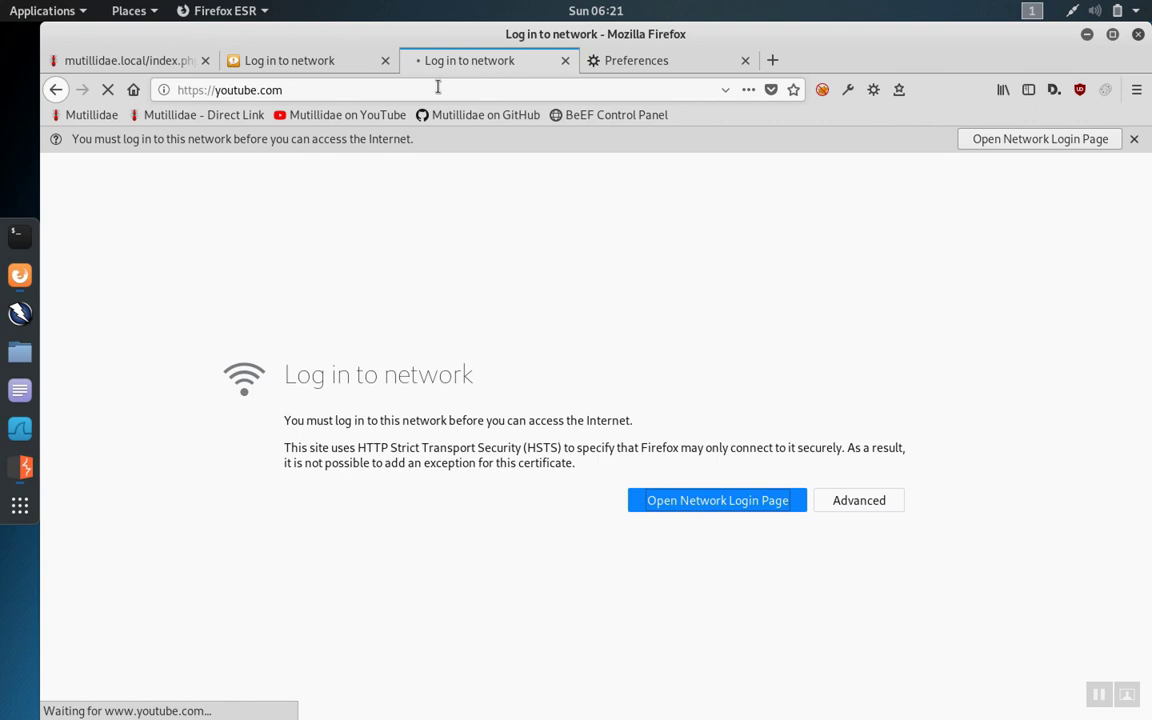
left_click(716, 500)
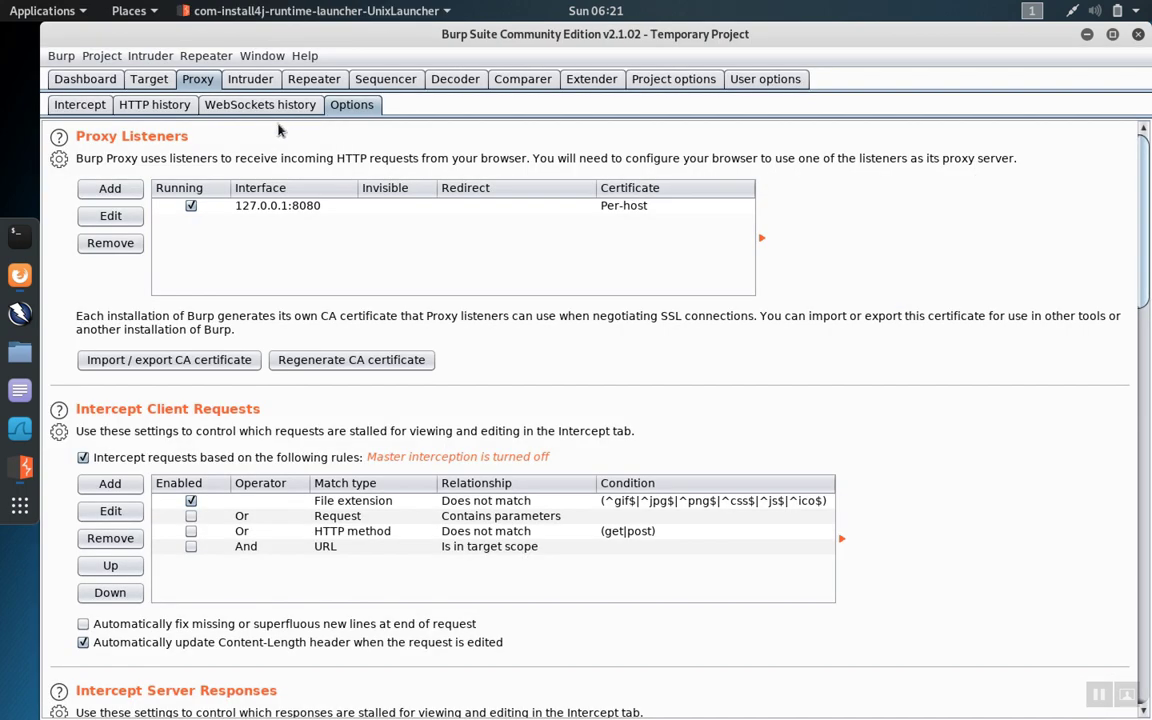
mouse_move(305, 133)
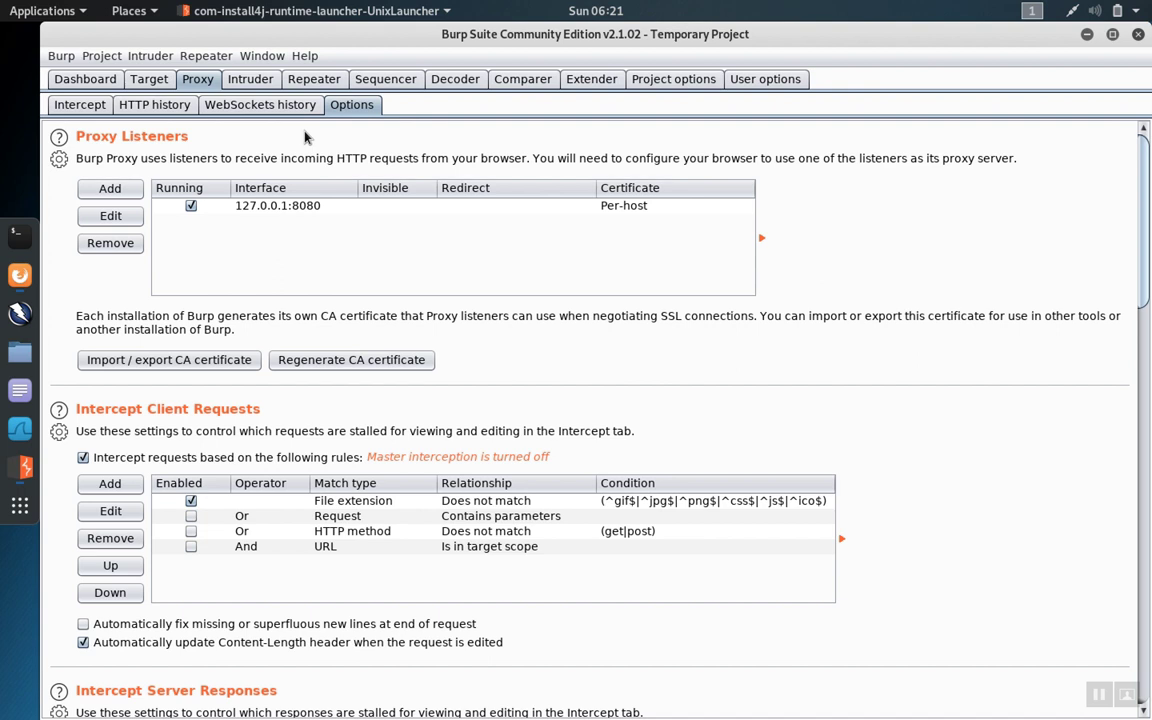
mouse_move(222, 365)
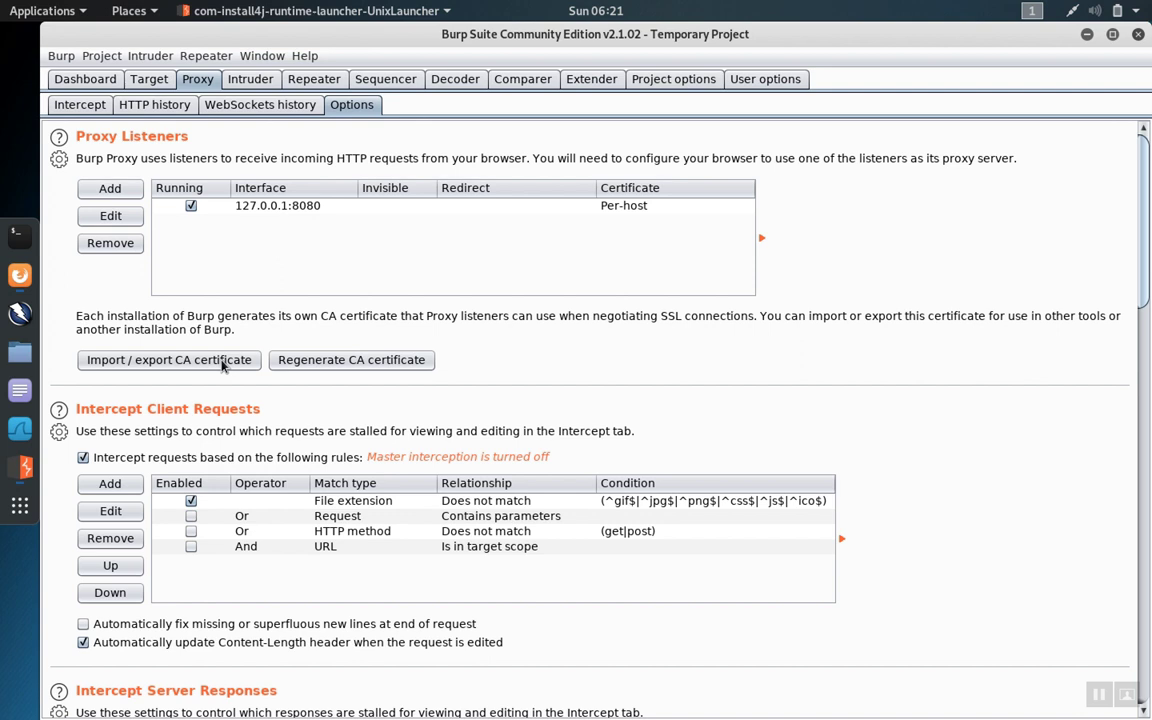
mouse_move(218, 365)
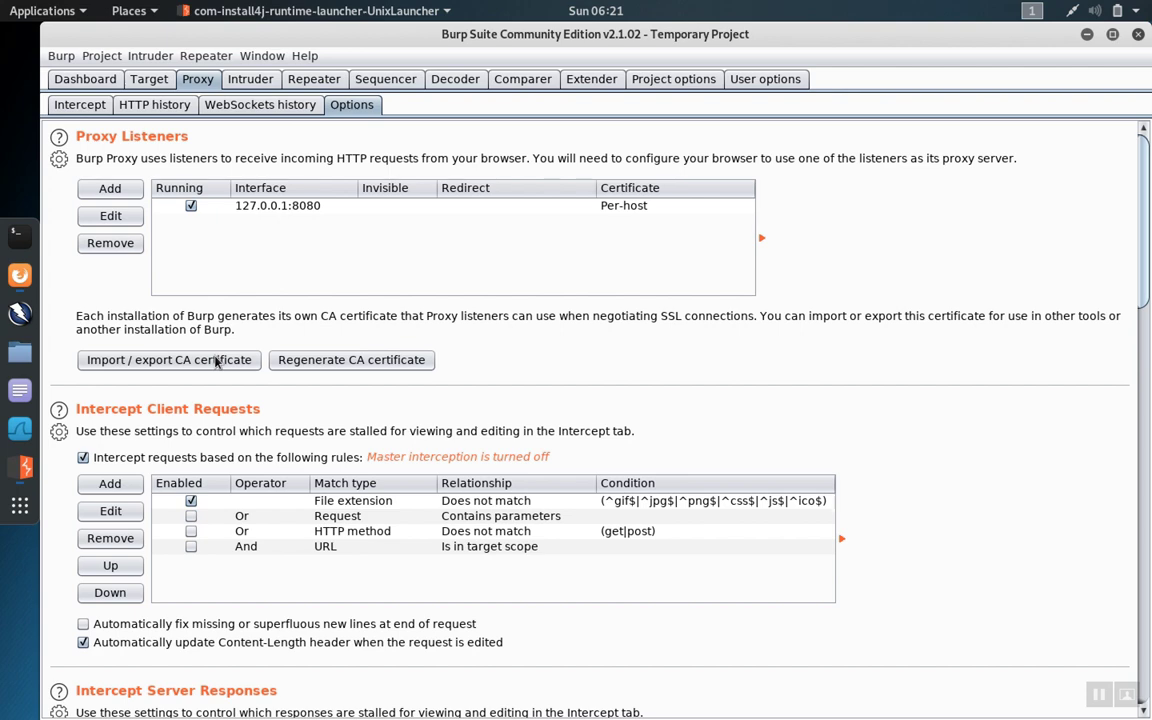
mouse_move(157, 329)
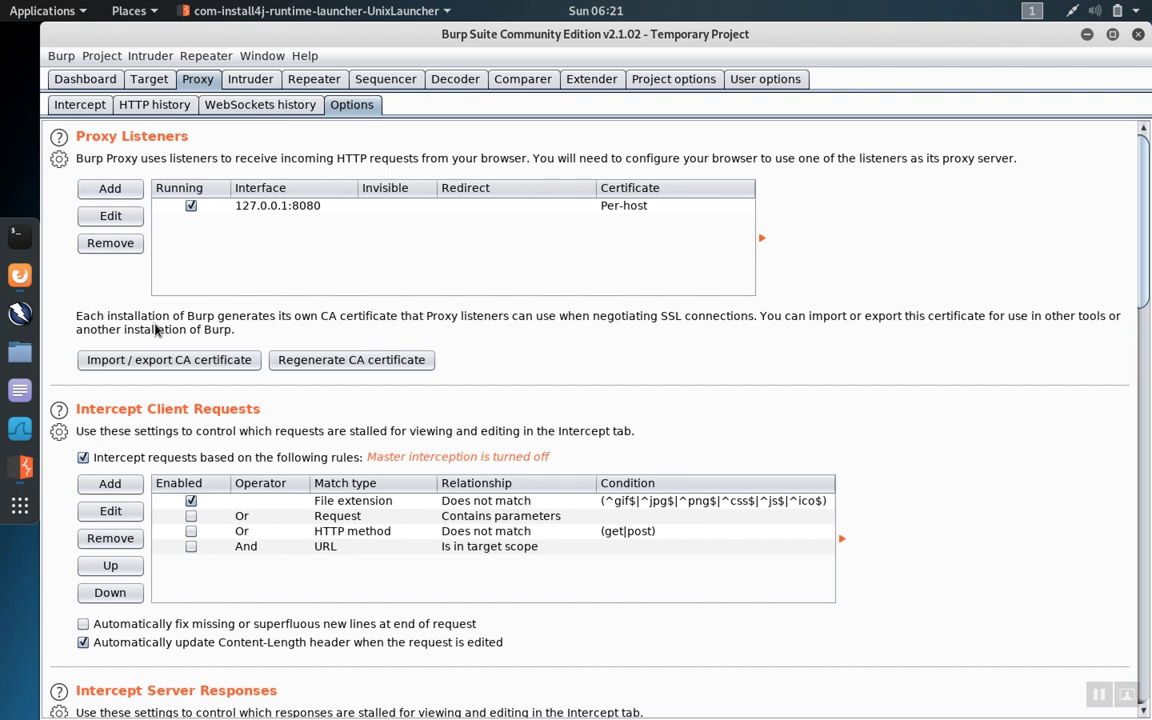